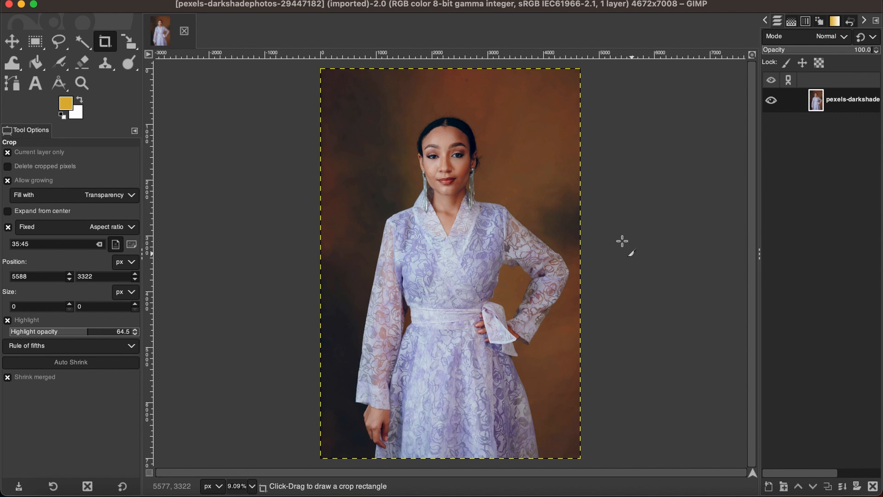
mouse_move(477, 212)
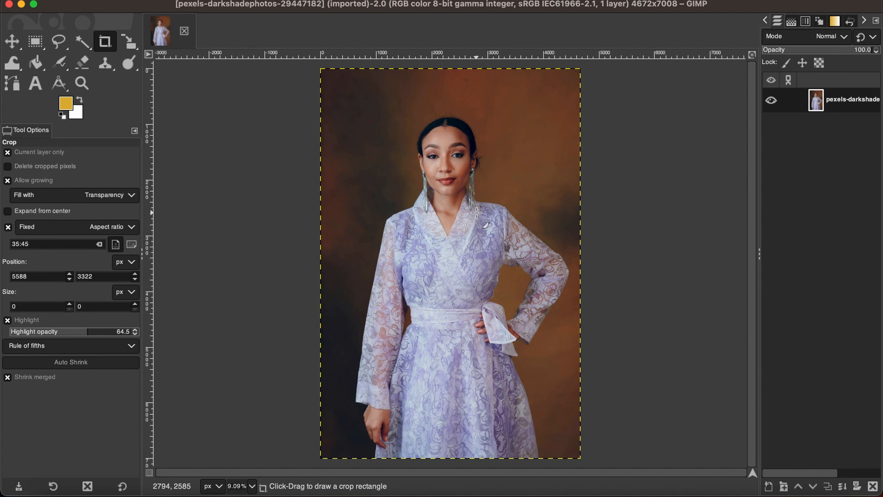
mouse_move(475, 255)
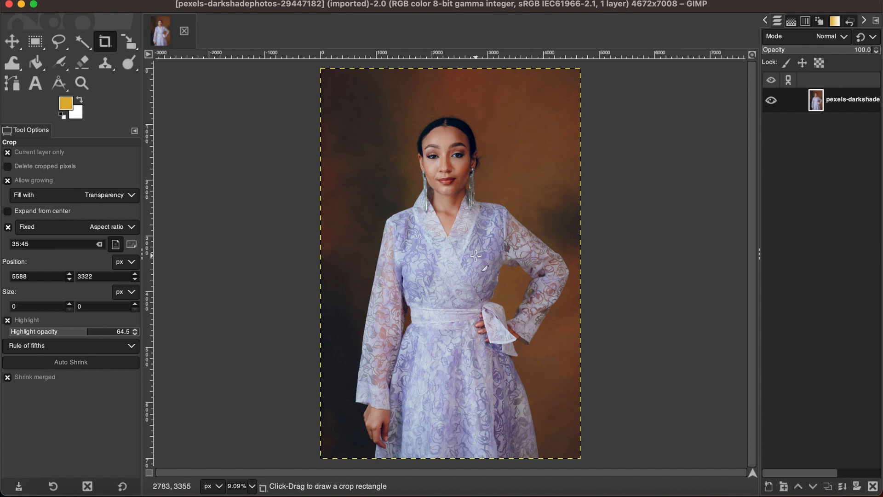
mouse_move(502, 284)
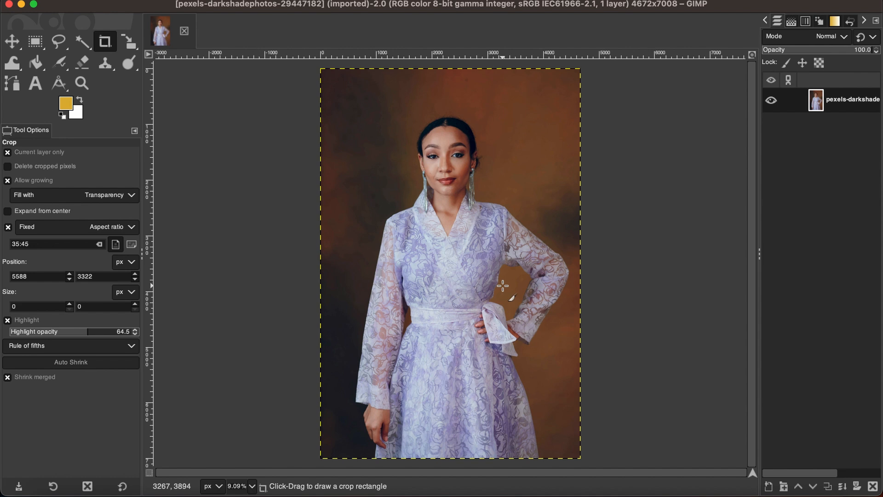
mouse_move(537, 252)
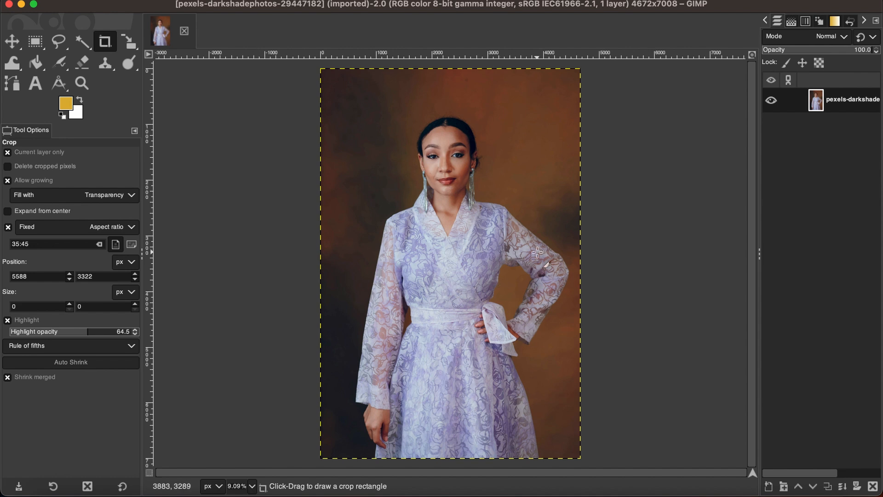
mouse_move(454, 253)
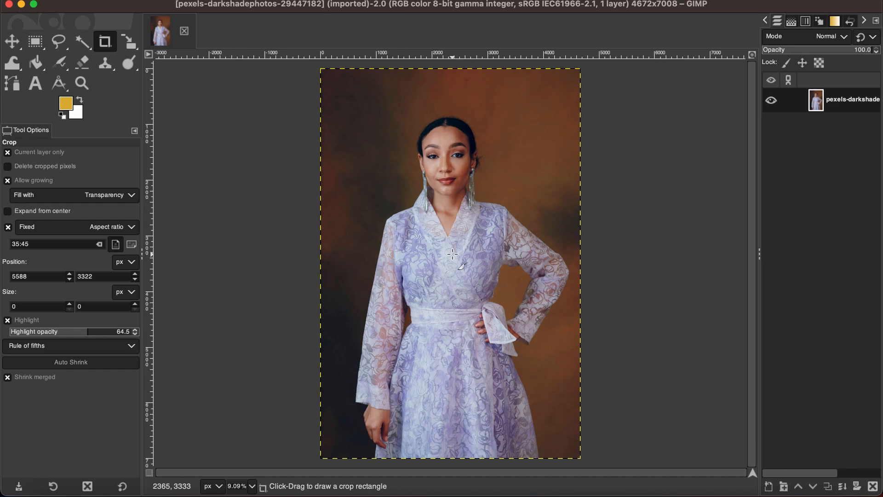
mouse_move(472, 236)
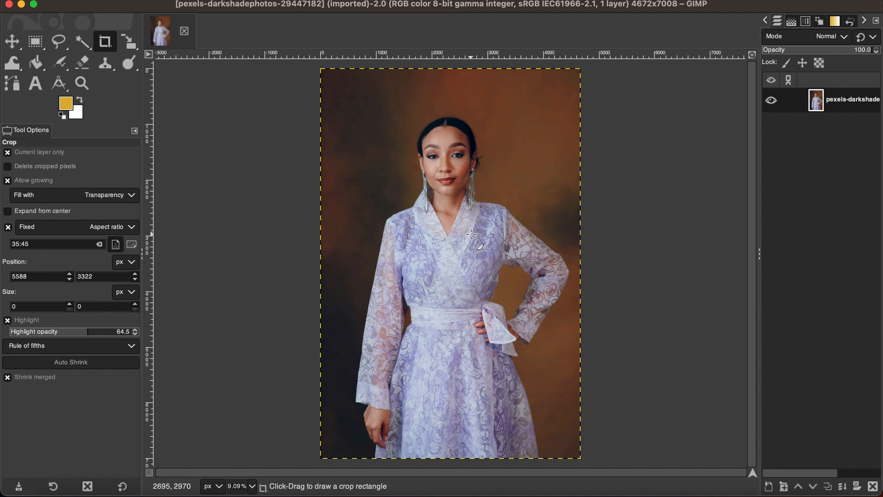
mouse_move(361, 198)
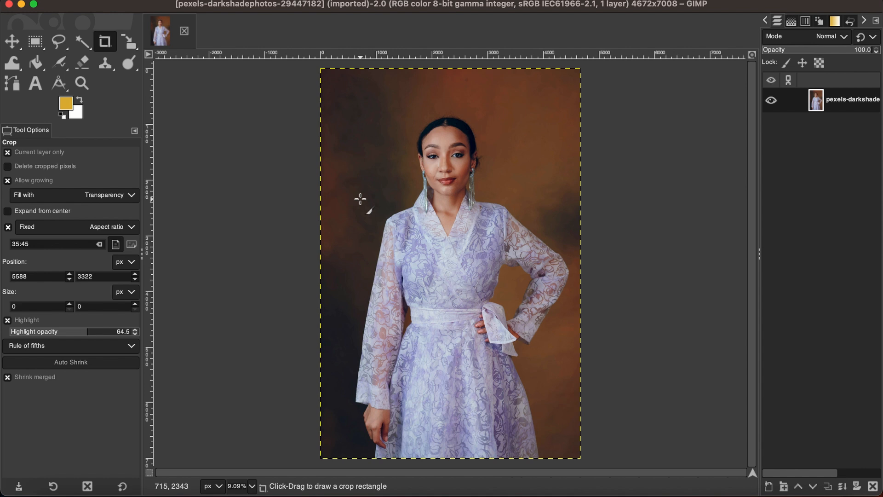
Measure across the shoulders and straighten the portrait by about 5.45°.
left_click(58, 83)
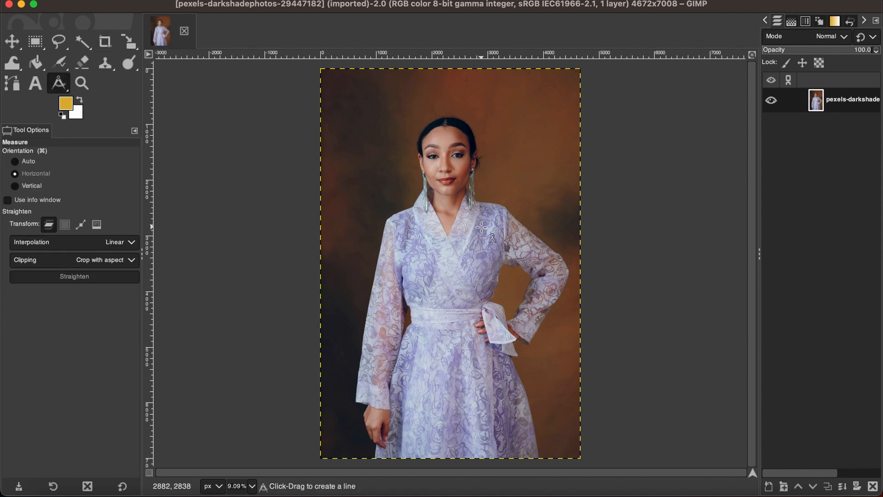
mouse_move(449, 221)
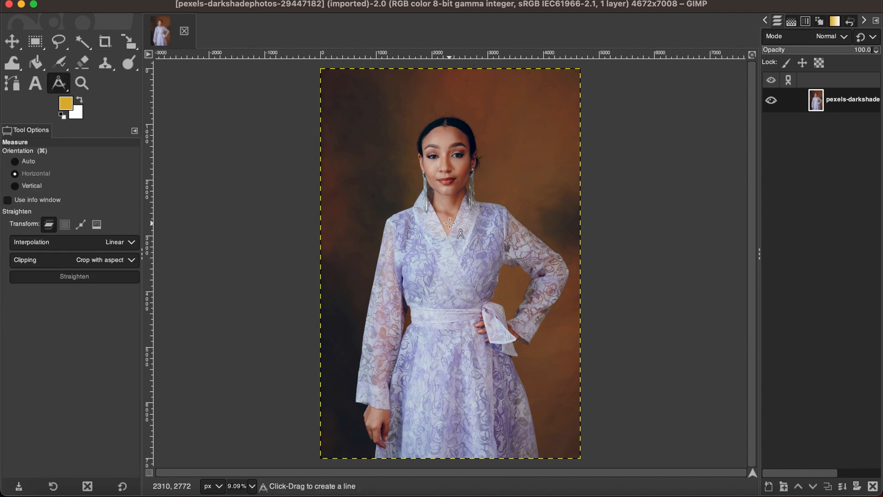
mouse_move(410, 222)
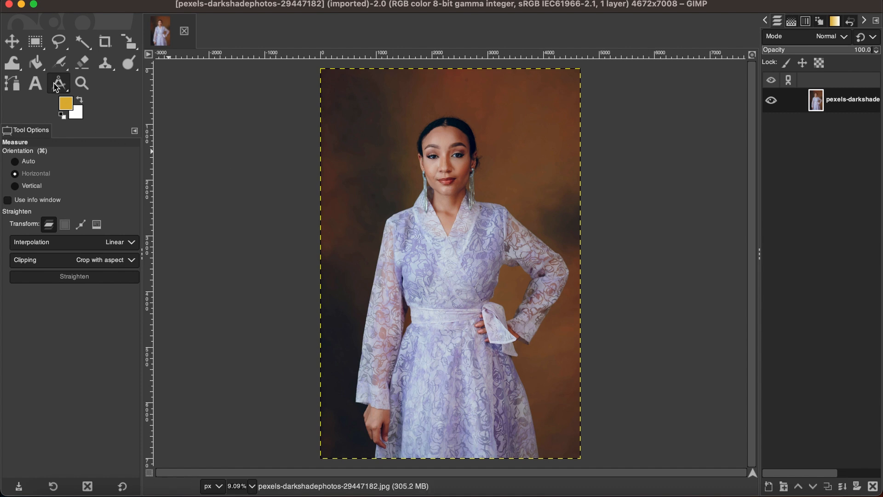
mouse_move(58, 83)
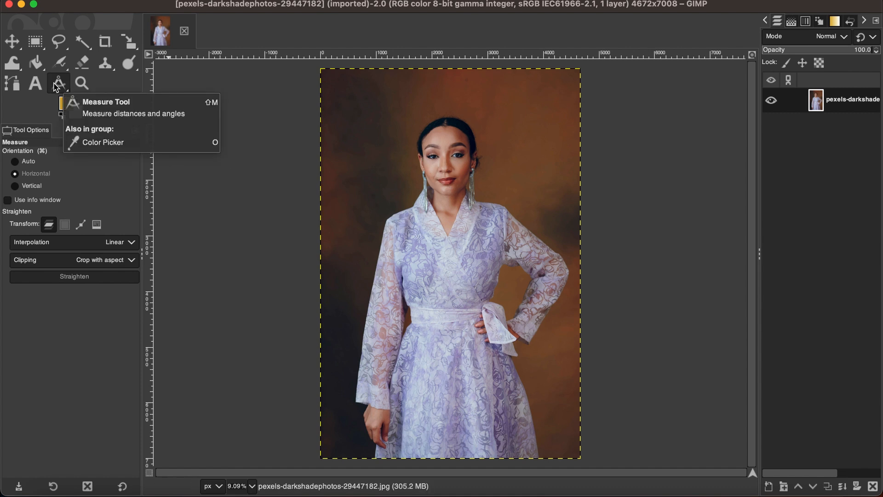
mouse_move(63, 72)
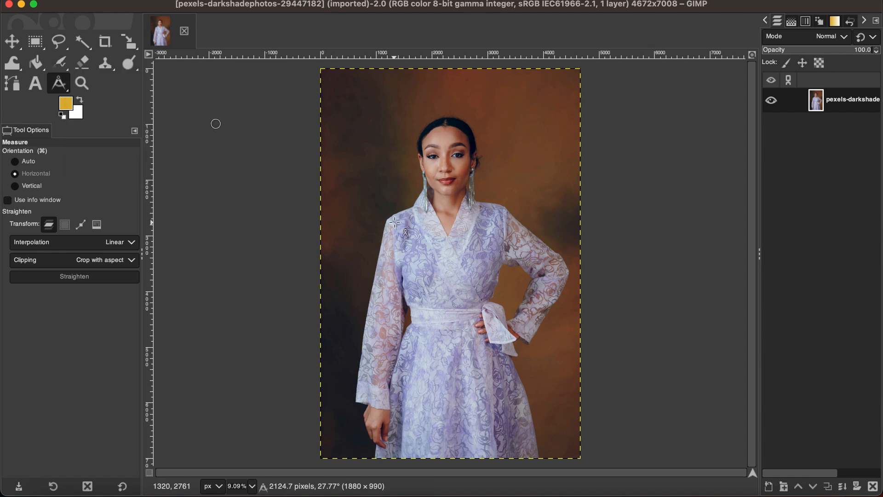
mouse_move(387, 221)
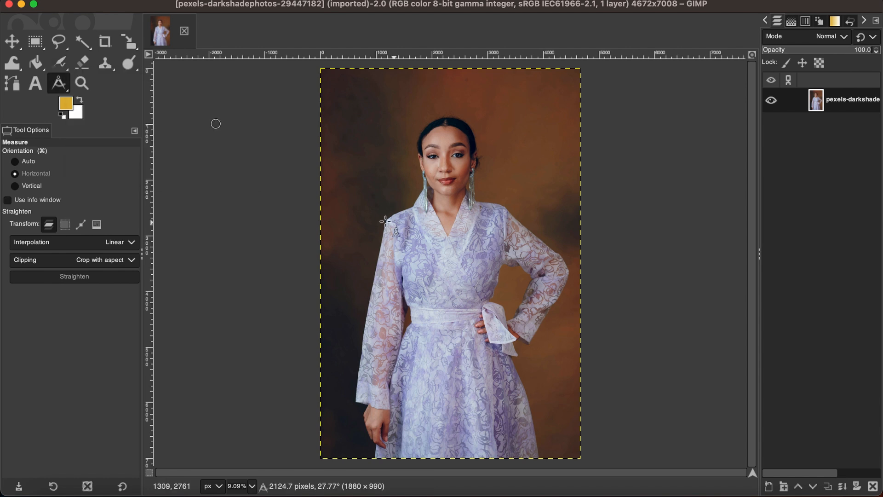
mouse_move(387, 217)
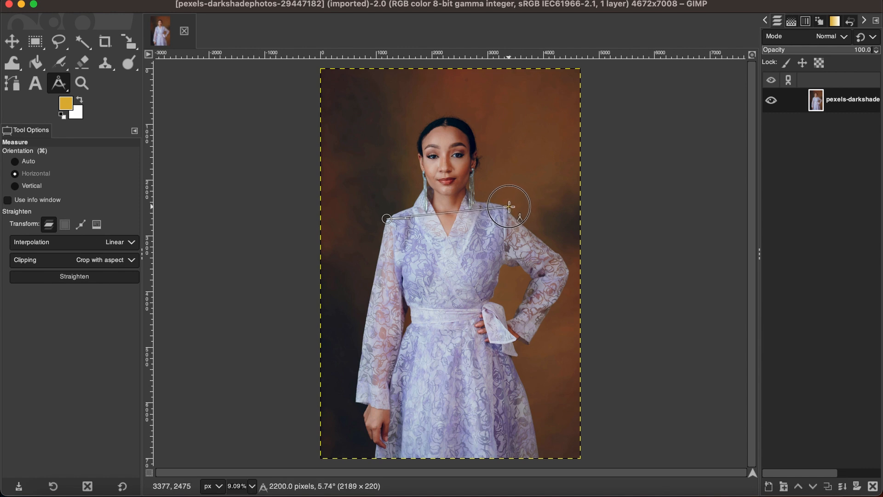
mouse_move(510, 207)
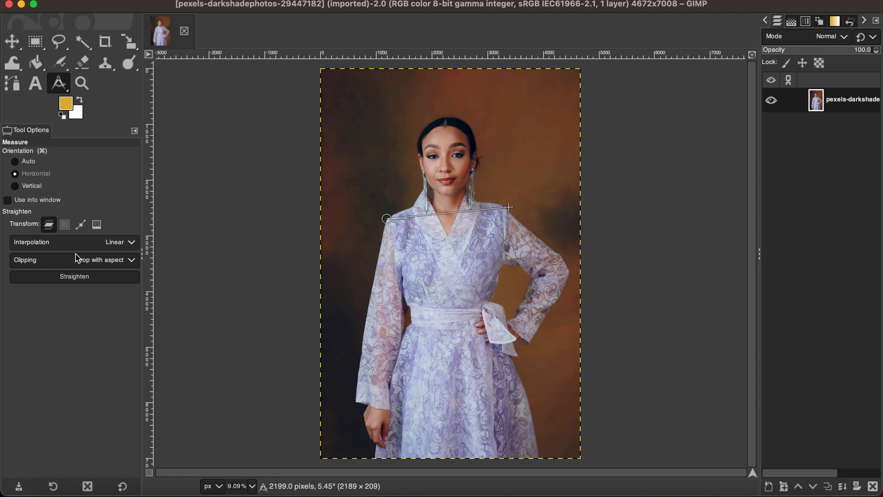
mouse_move(441, 223)
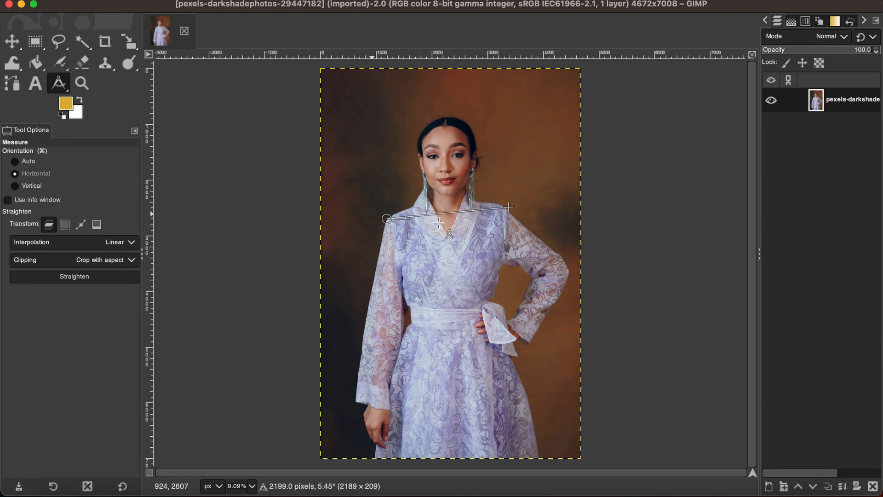
mouse_move(60, 290)
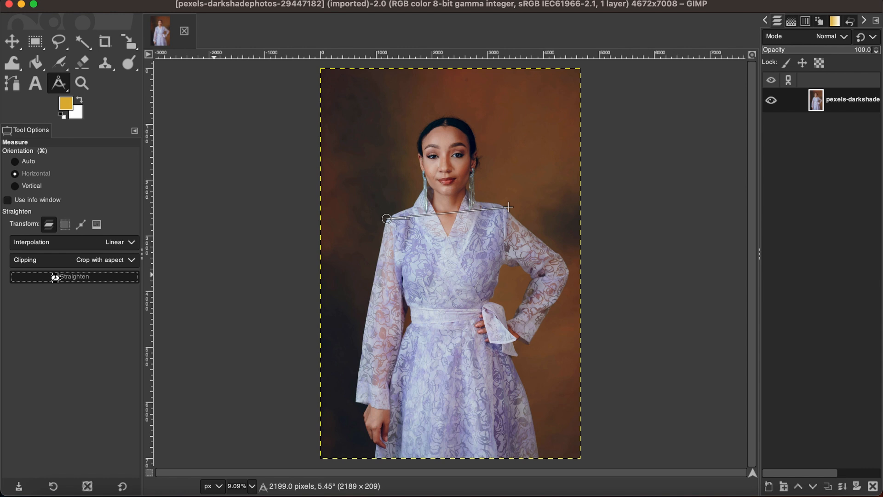
left_click(74, 276)
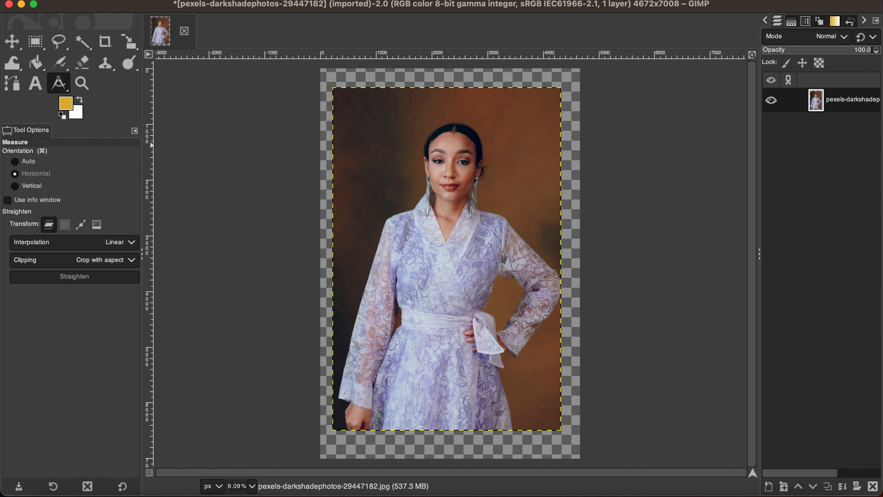
Re-straighten the portrait slightly and crop it to content at 3998 × 5996 px.
left_click(197, 13)
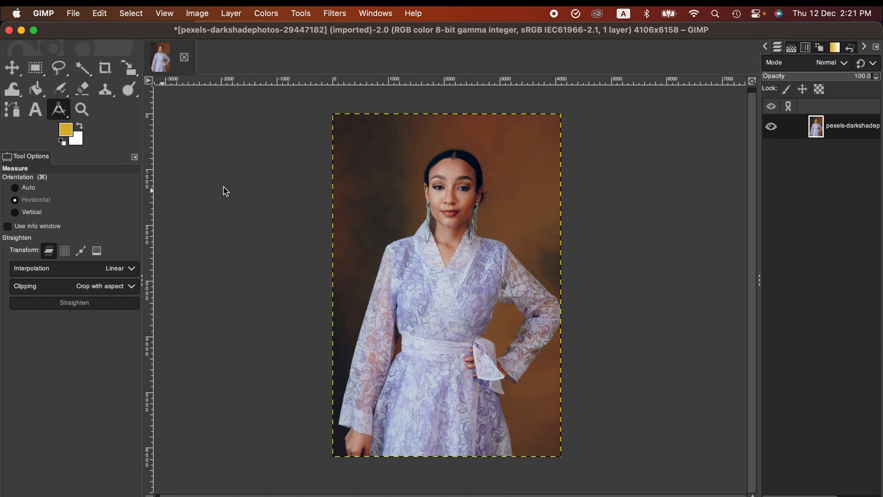
mouse_move(346, 200)
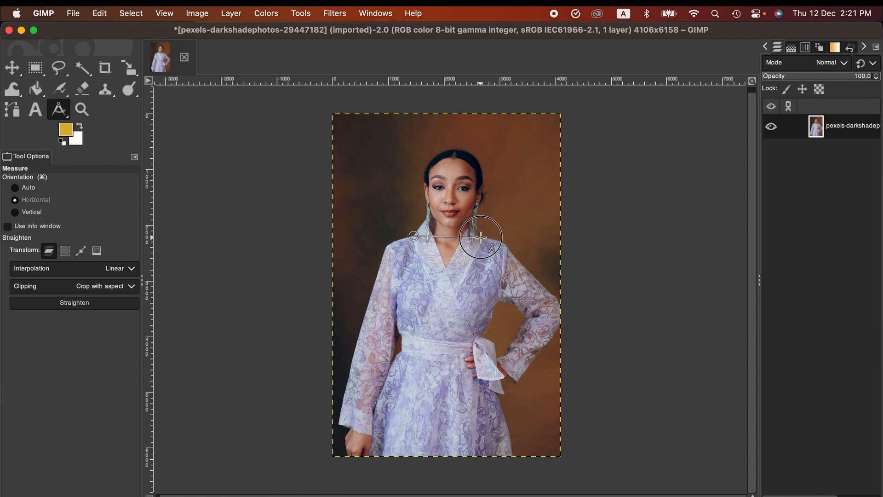
mouse_move(426, 313)
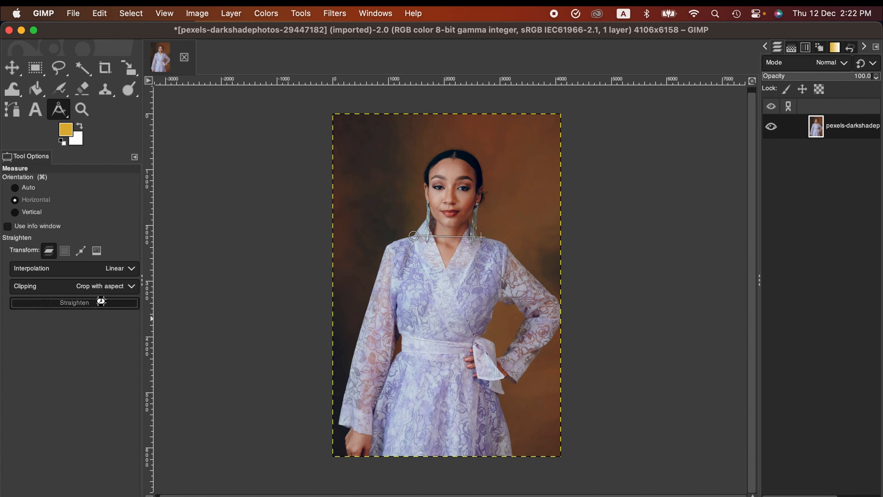
left_click(74, 303)
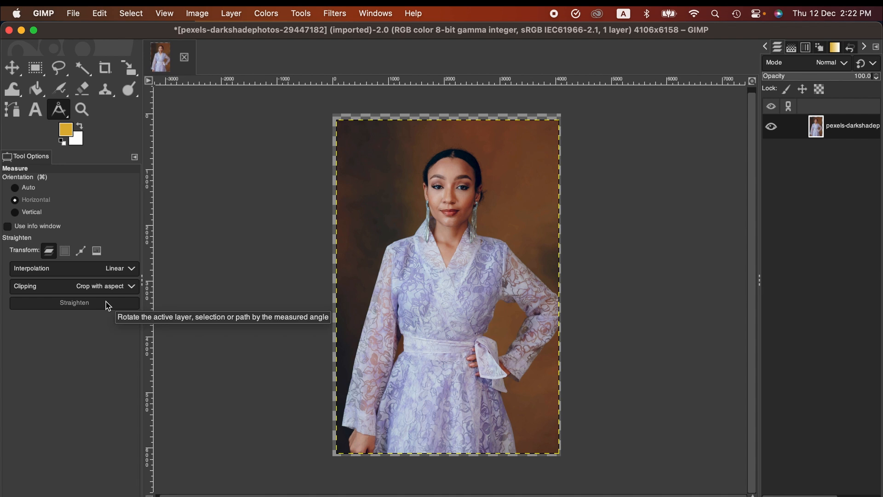
mouse_move(175, 10)
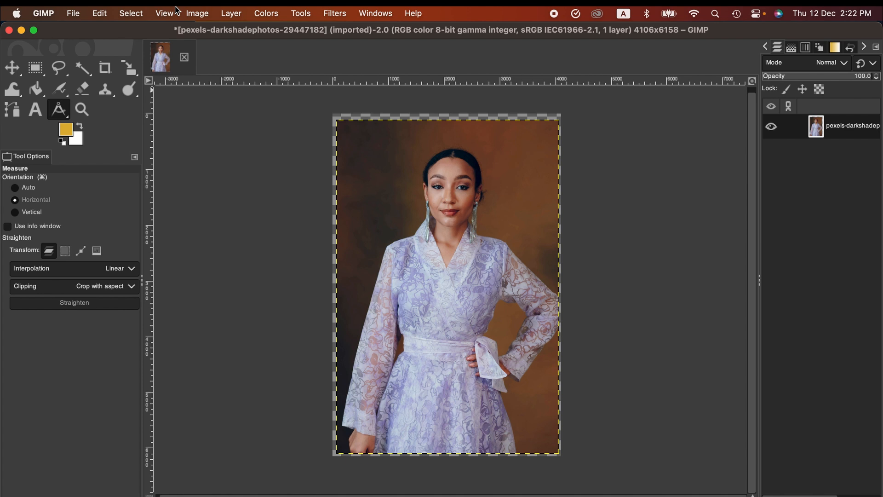
left_click(197, 12)
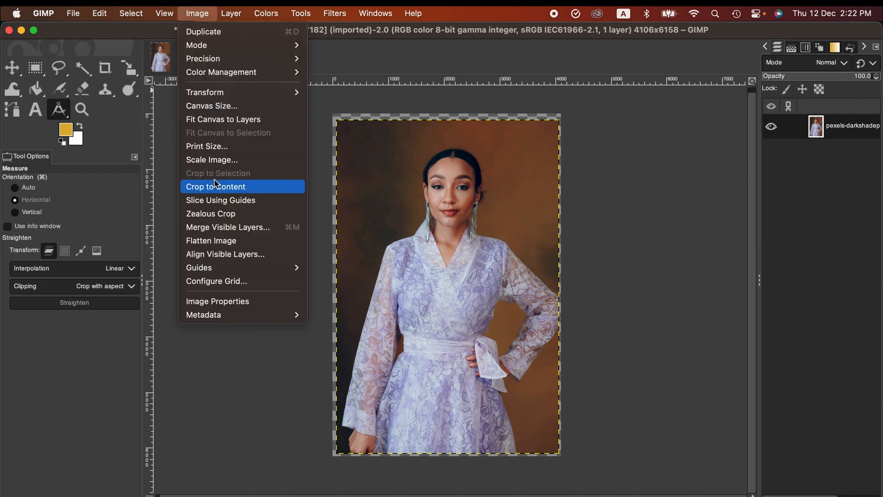
left_click(215, 186)
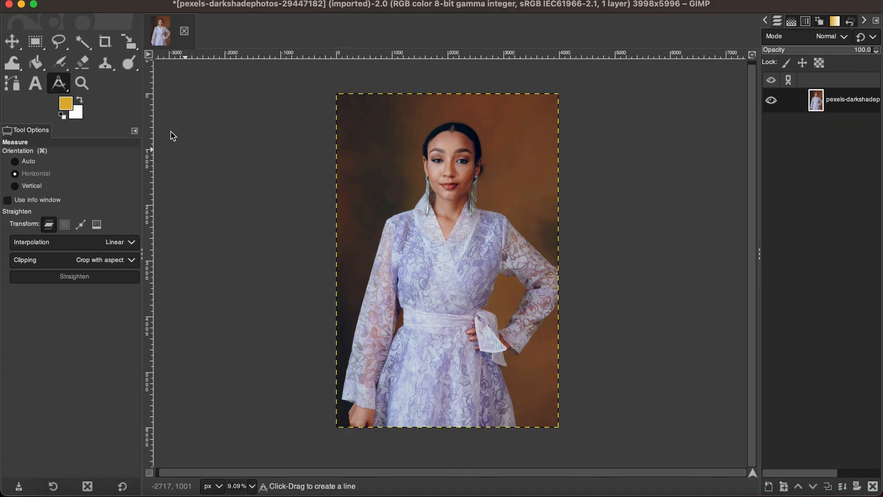
mouse_move(158, 98)
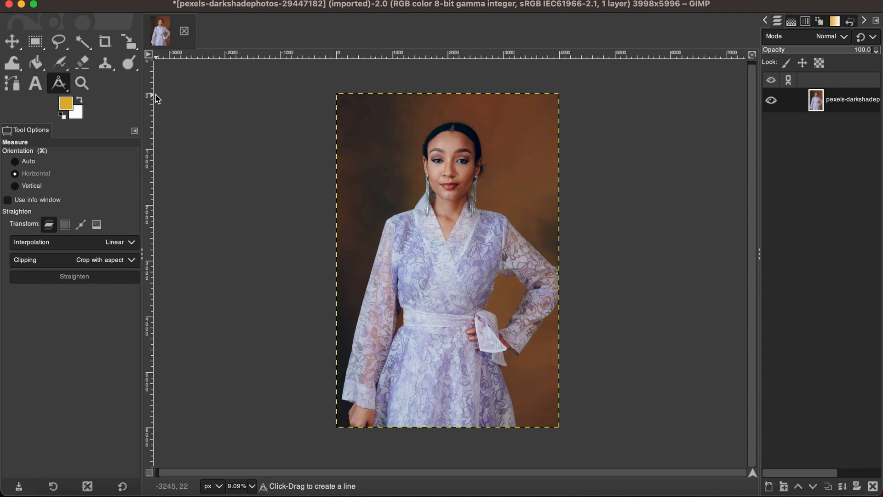
mouse_move(105, 41)
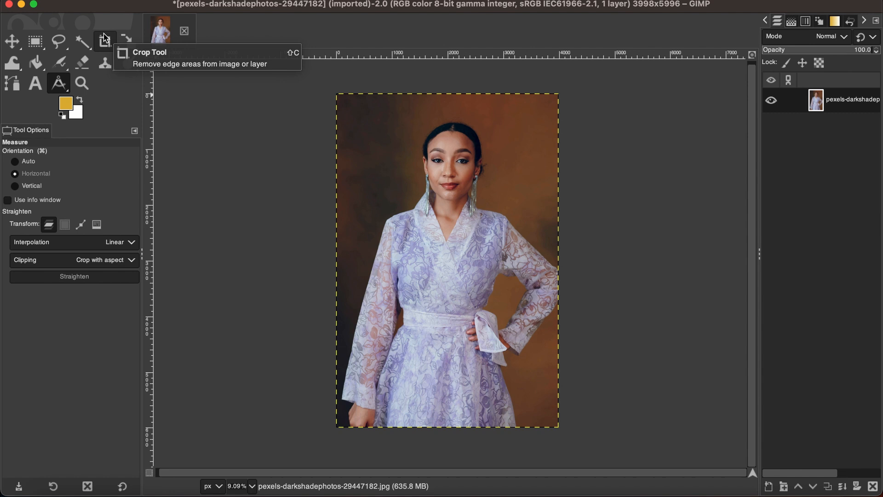
Crop a 35:45 fixed-aspect head-and-shoulders frame of 1815 × 2334 px.
left_click(105, 39)
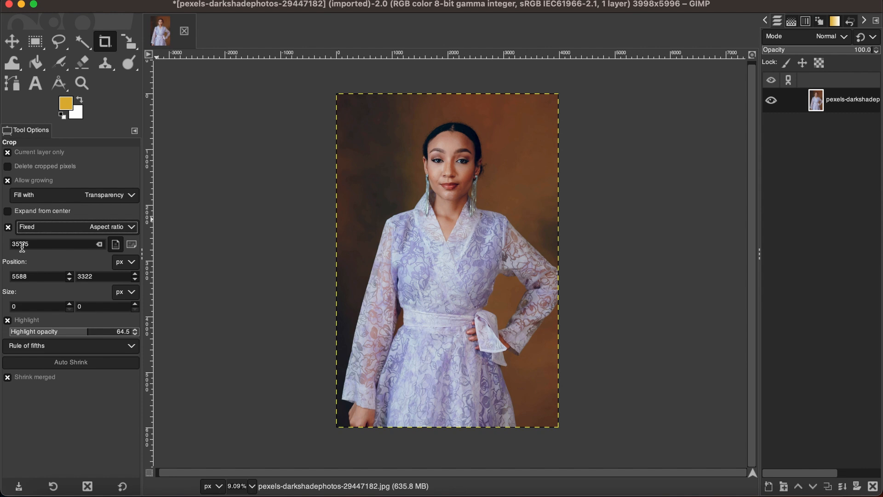
type("35:45")
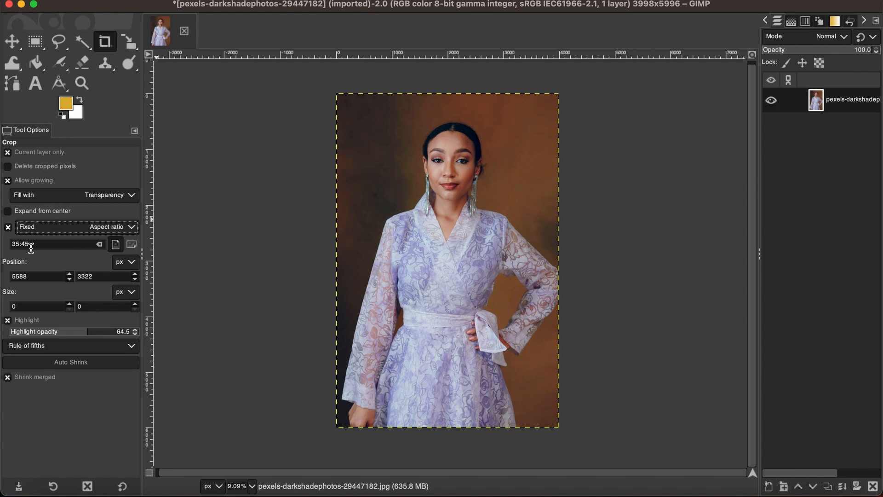
mouse_move(273, 287)
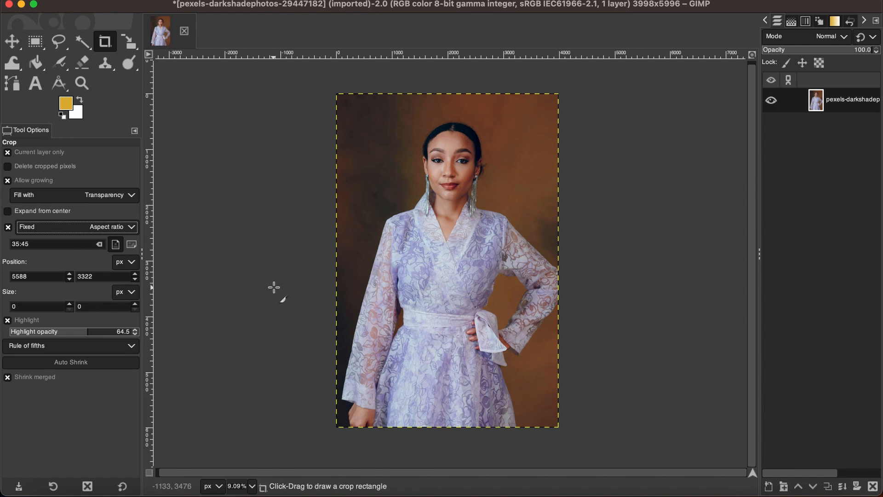
mouse_move(386, 188)
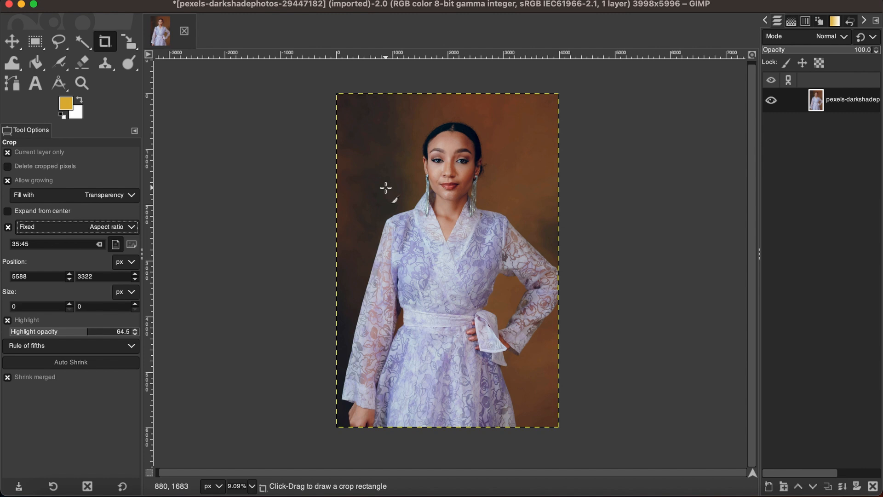
mouse_move(387, 128)
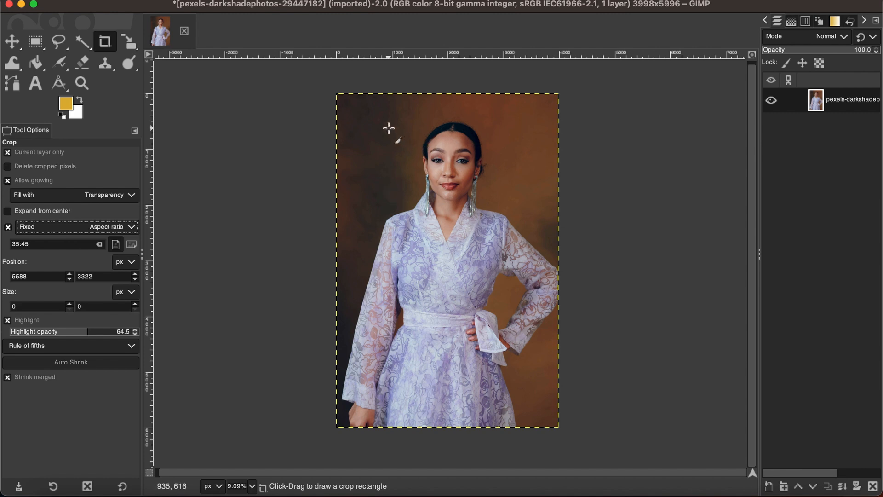
mouse_move(397, 113)
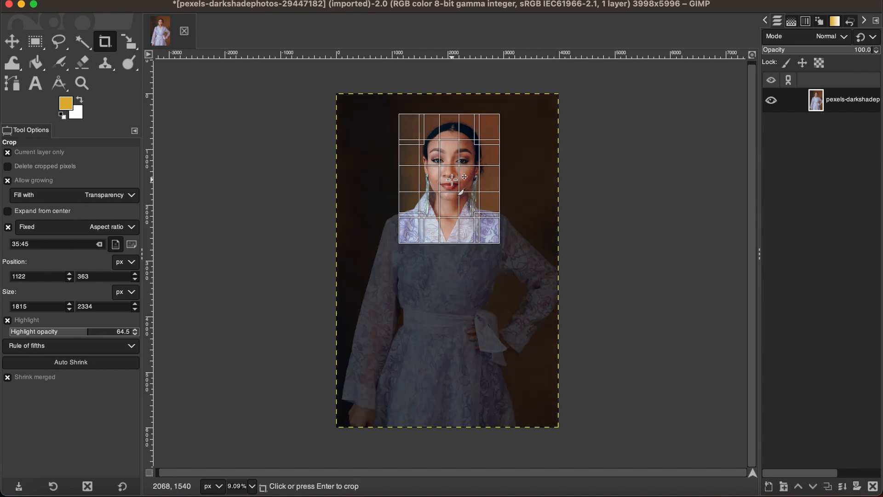
left_click(448, 177)
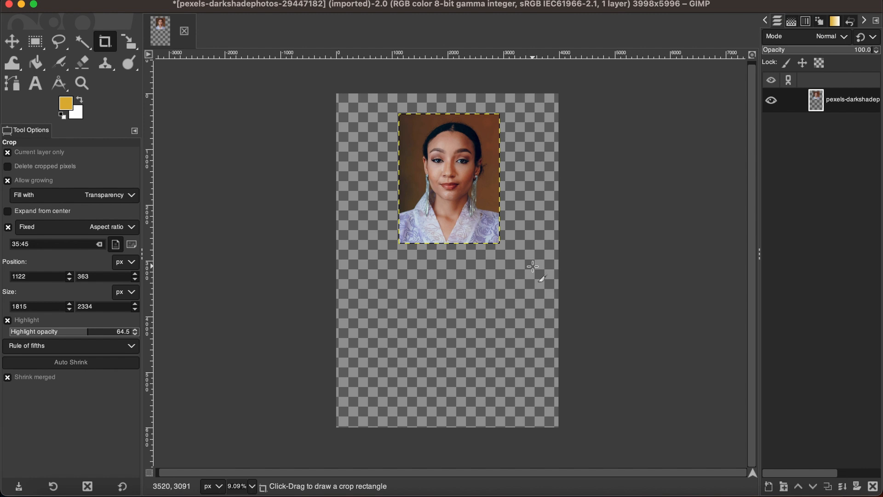
Shrink the canvas to the 1815 × 2334 px head-and-shoulders crop.
left_click(197, 6)
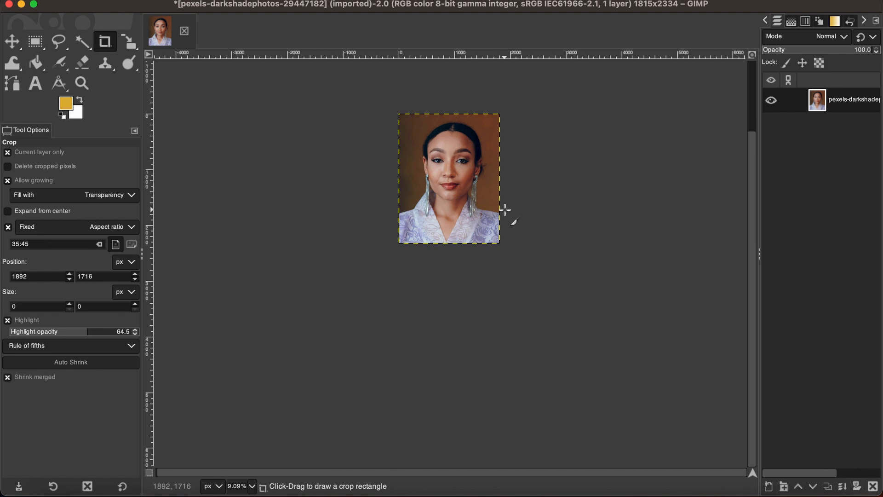
mouse_move(453, 221)
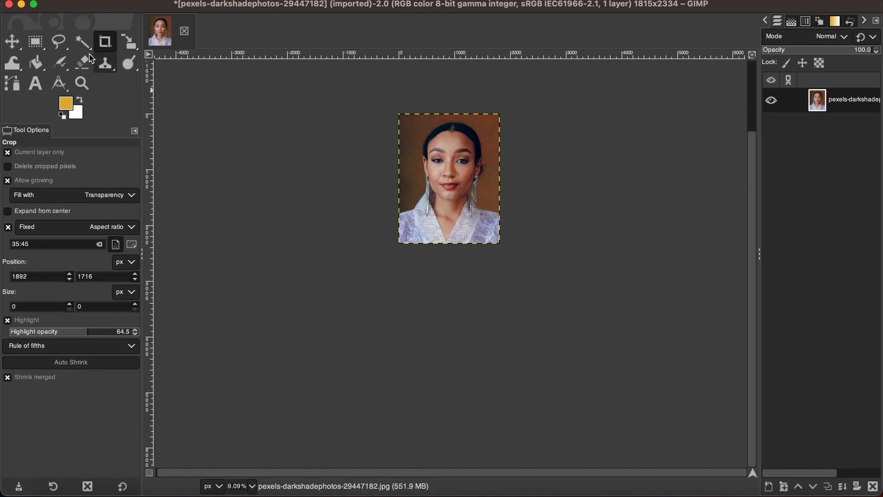
mouse_move(400, 193)
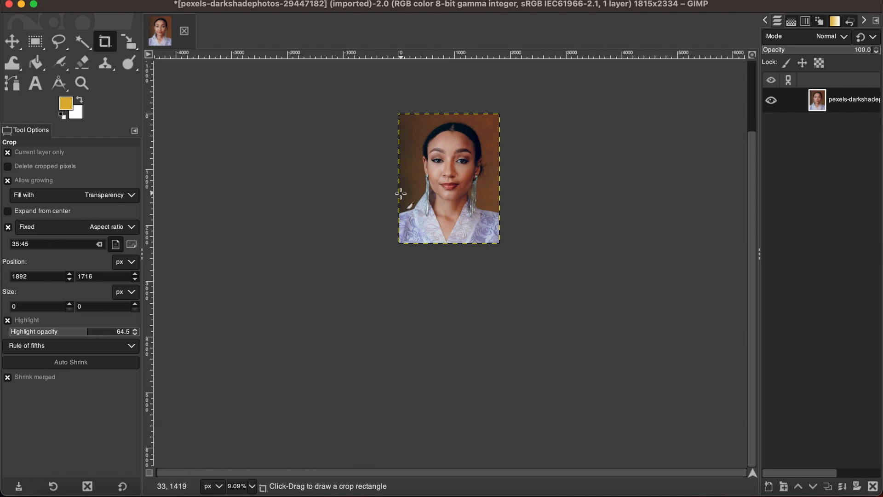
mouse_move(521, 243)
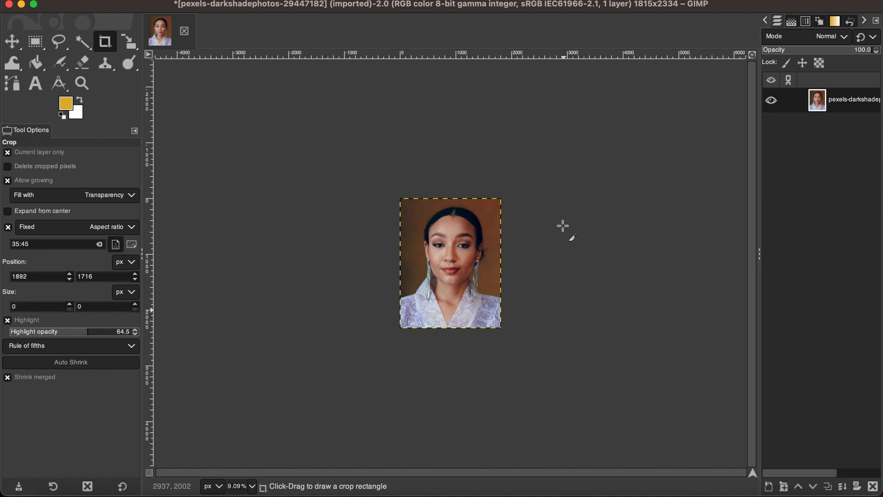
mouse_move(434, 151)
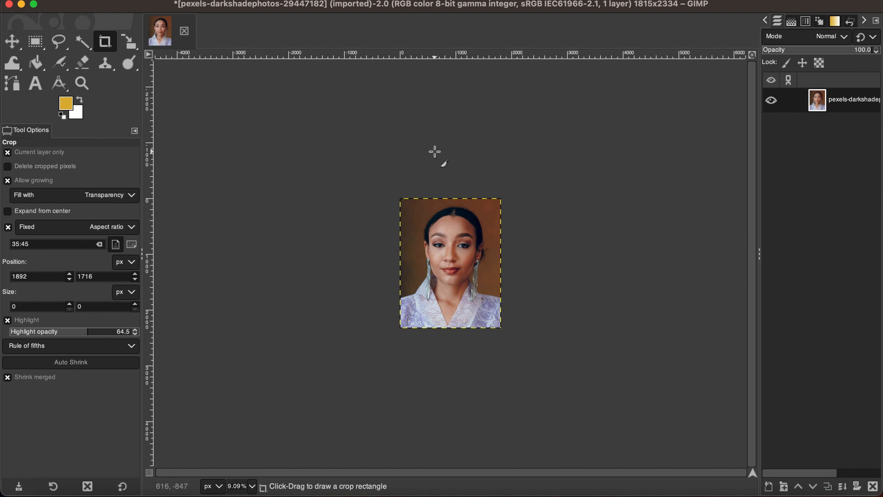
mouse_move(434, 150)
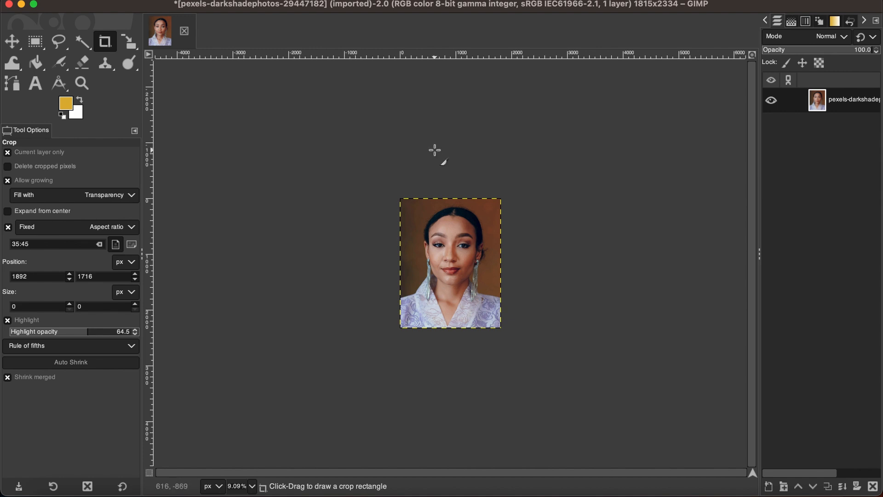
mouse_move(478, 213)
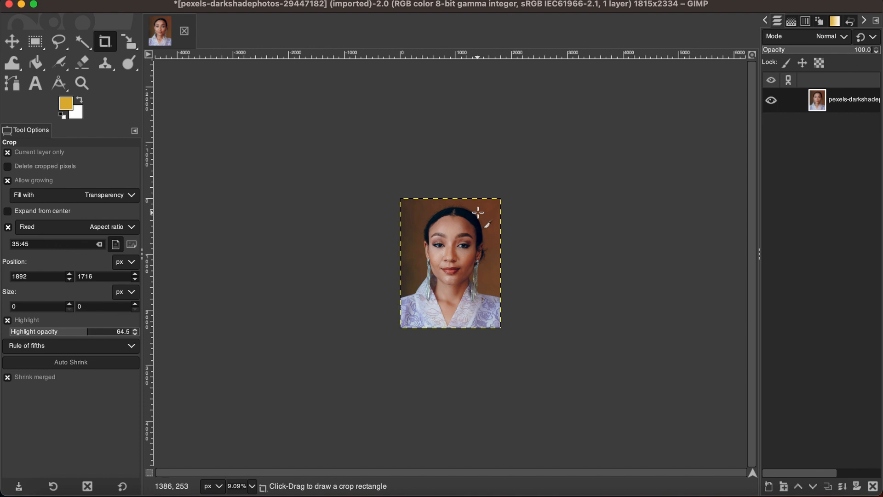
mouse_move(395, 161)
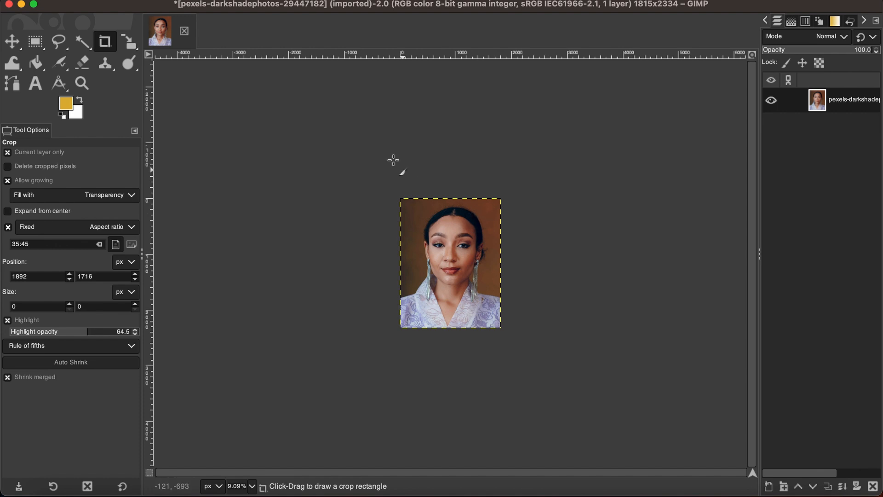
left_click(100, 6)
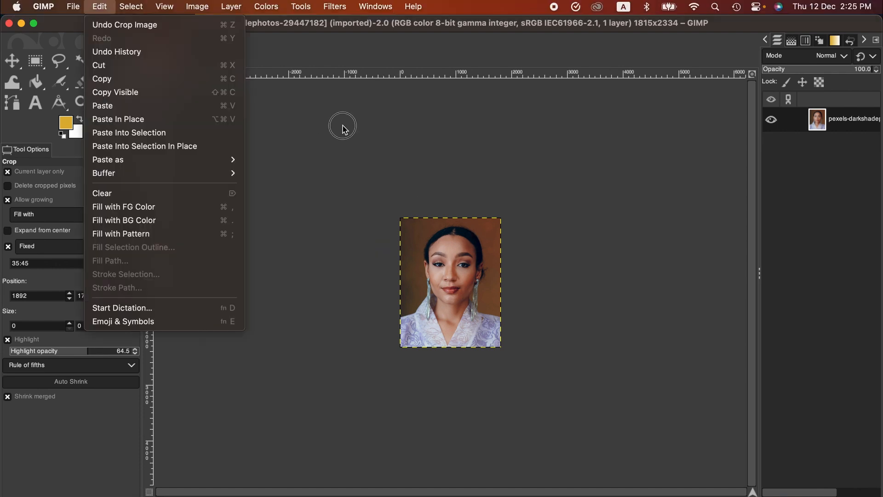
Create a new image from the A4 (300 ppi) template, 2480 × 3508 px.
left_click(73, 6)
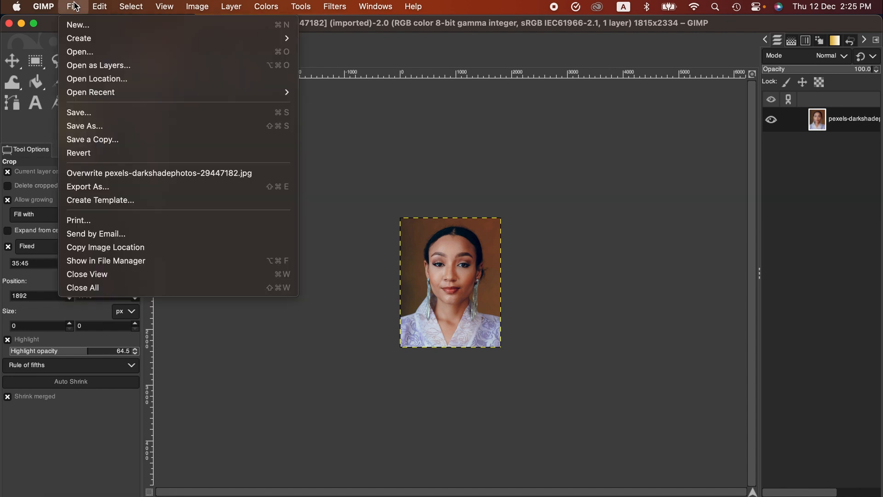
left_click(77, 25)
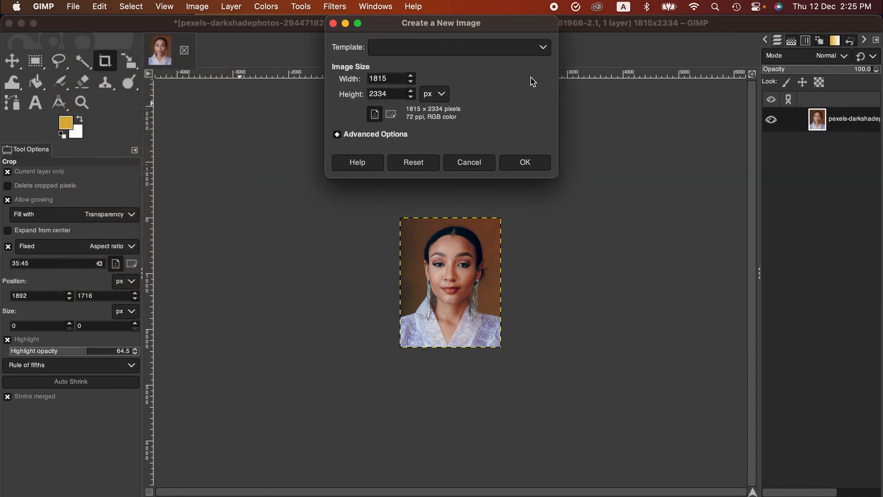
left_click(458, 47)
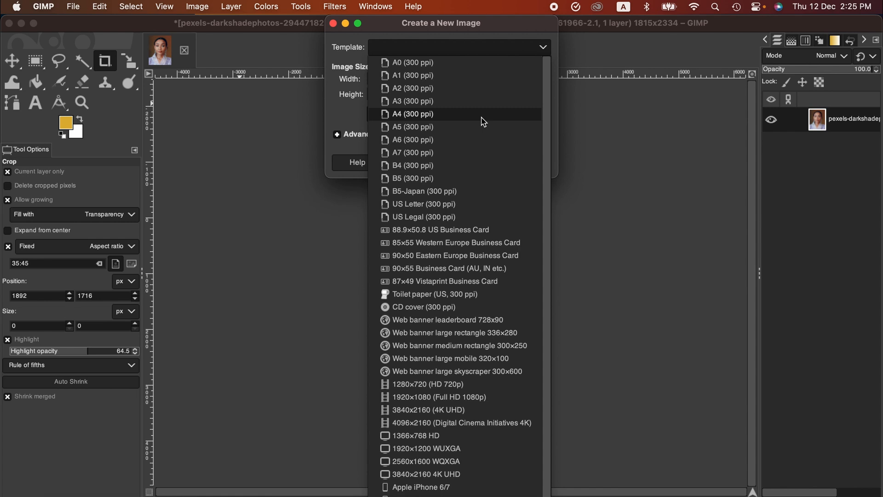
left_click(411, 114)
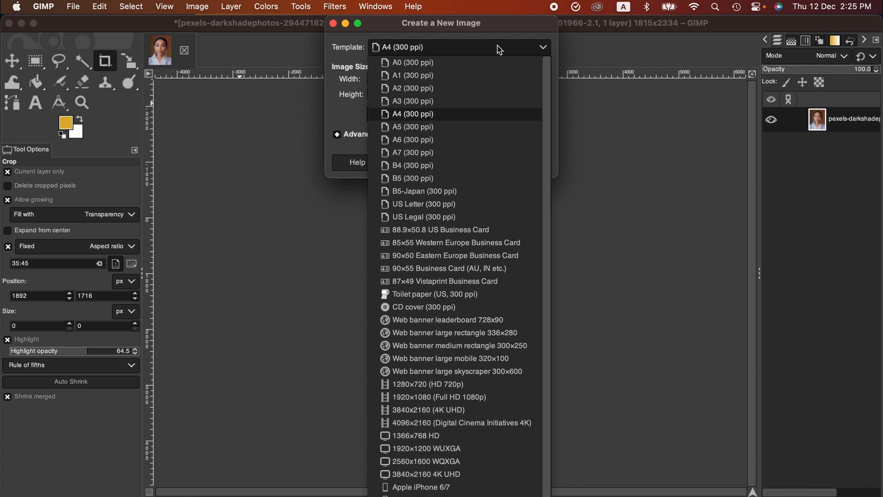
left_click(412, 114)
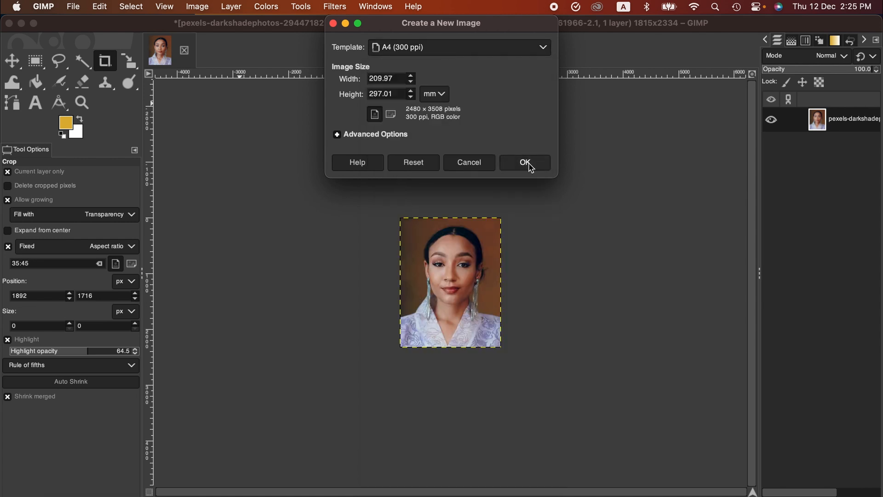
left_click(524, 162)
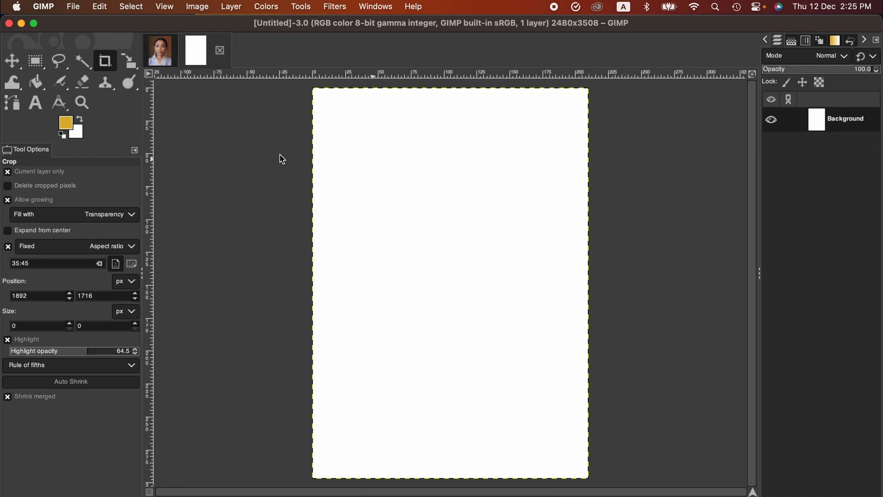
Paste the portrait as a new layer on the A4 page and select it.
left_click(99, 6)
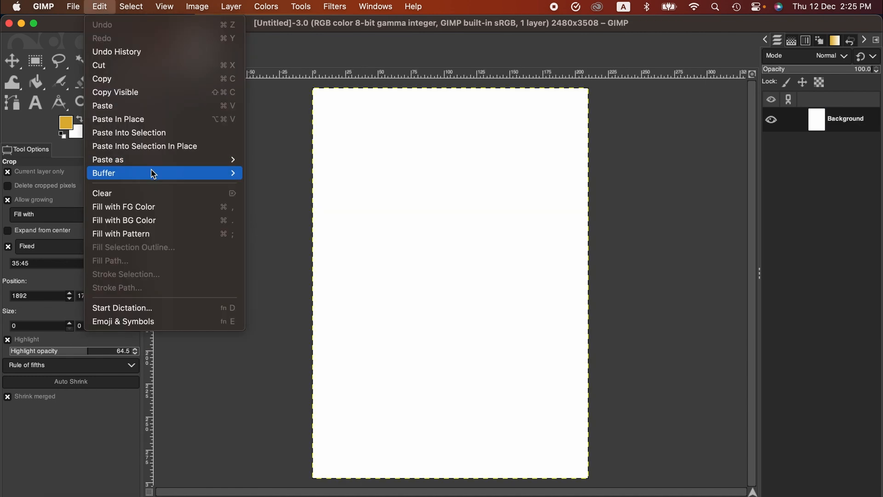
left_click(470, 277)
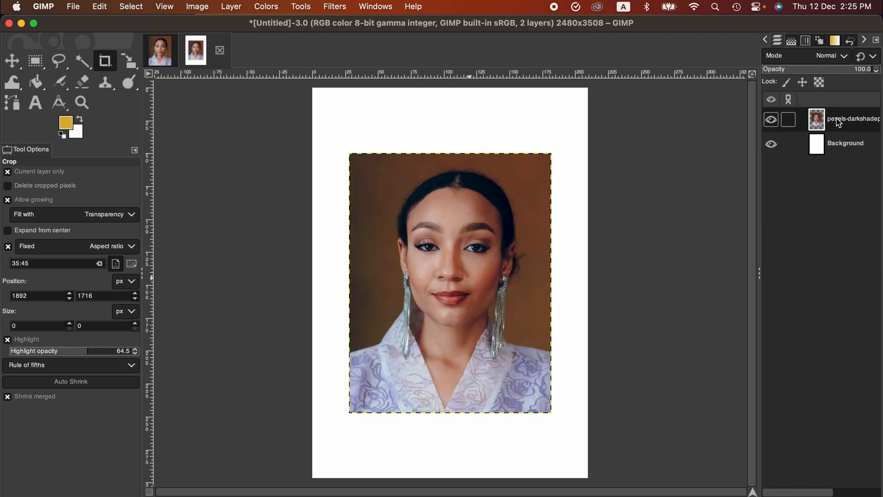
left_click(128, 61)
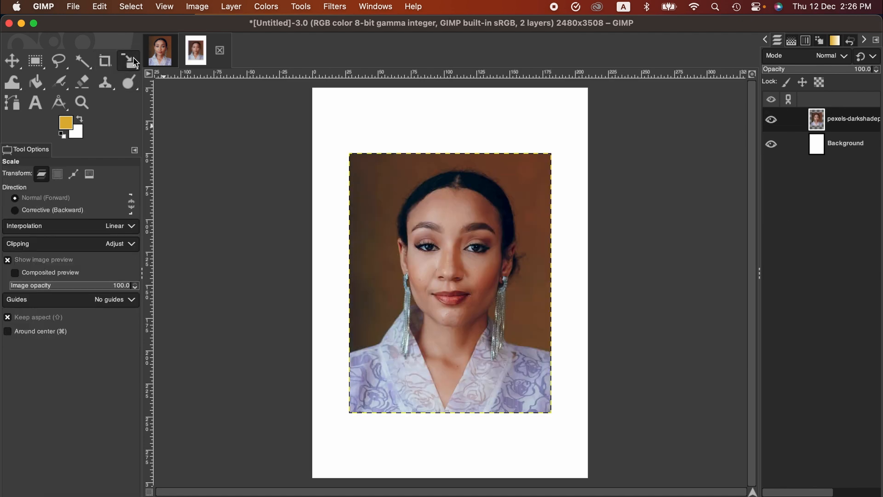
mouse_move(490, 277)
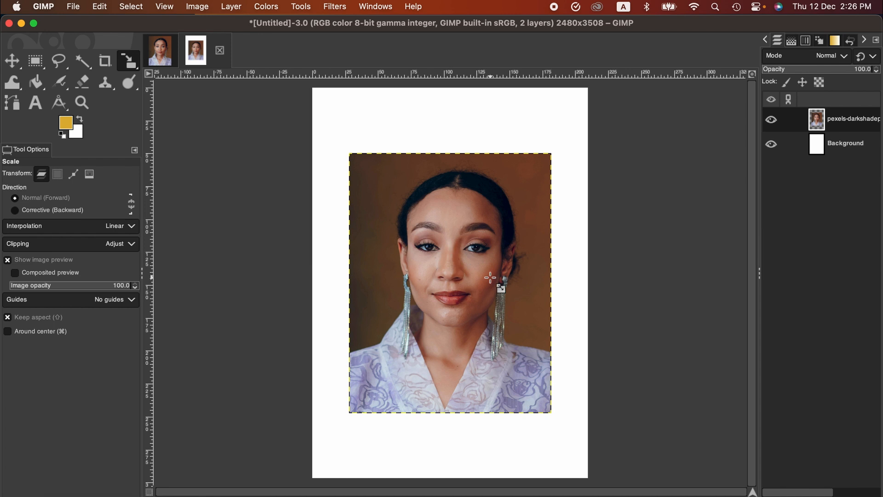
Scale the pasted portrait layer to 400 × 514 px with the chain linked.
left_click(449, 282)
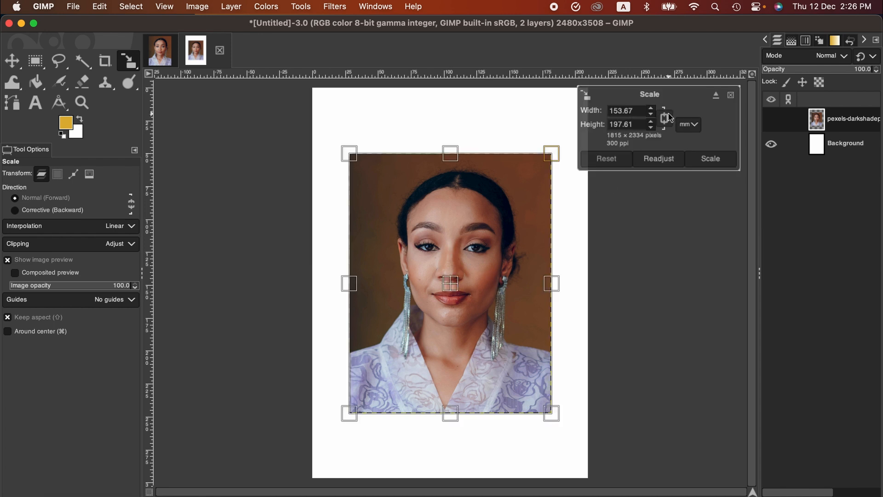
left_click(687, 125)
type("400")
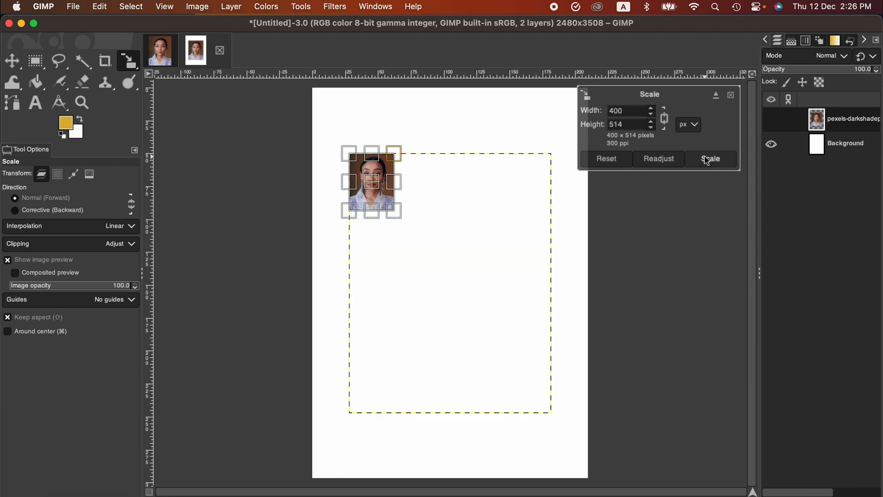
left_click(711, 158)
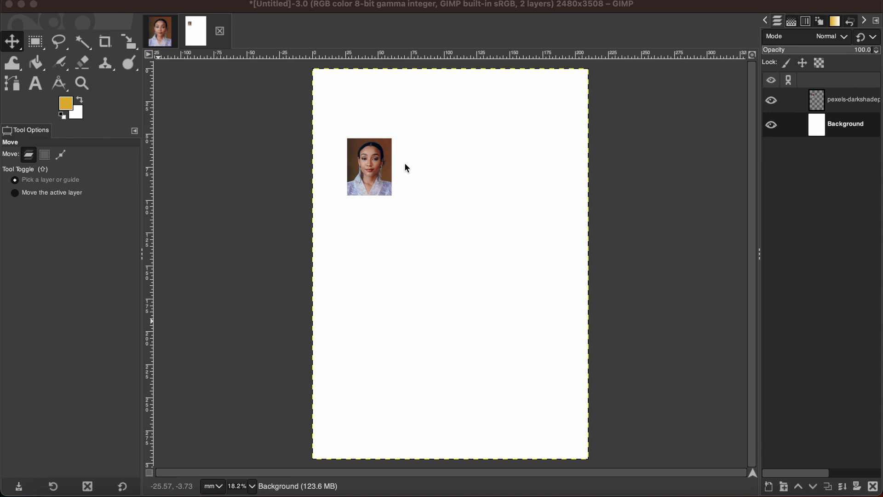
mouse_move(376, 160)
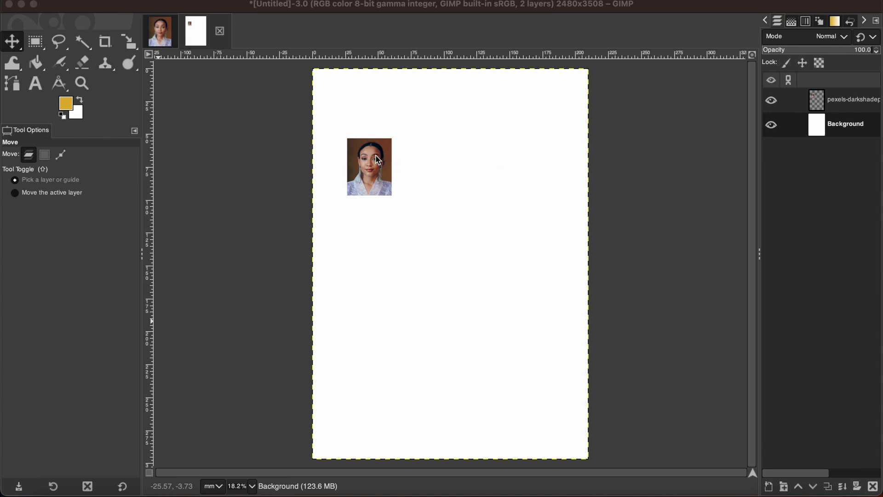
Duplicate the small portrait layer repeatedly, giving 13 layers in total.
left_click(850, 100)
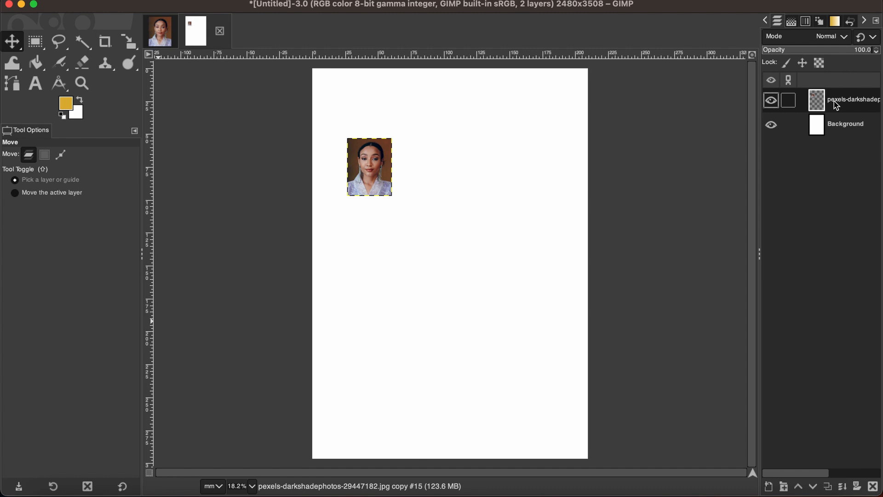
mouse_move(486, 233)
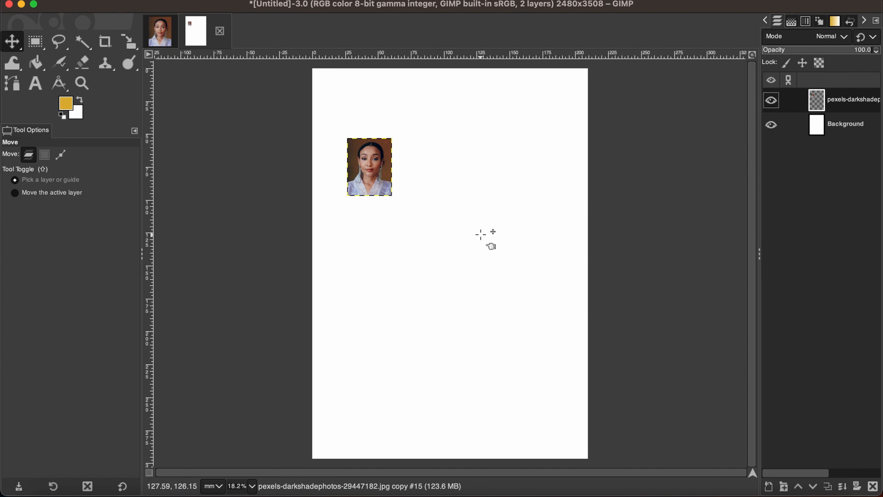
mouse_move(783, 389)
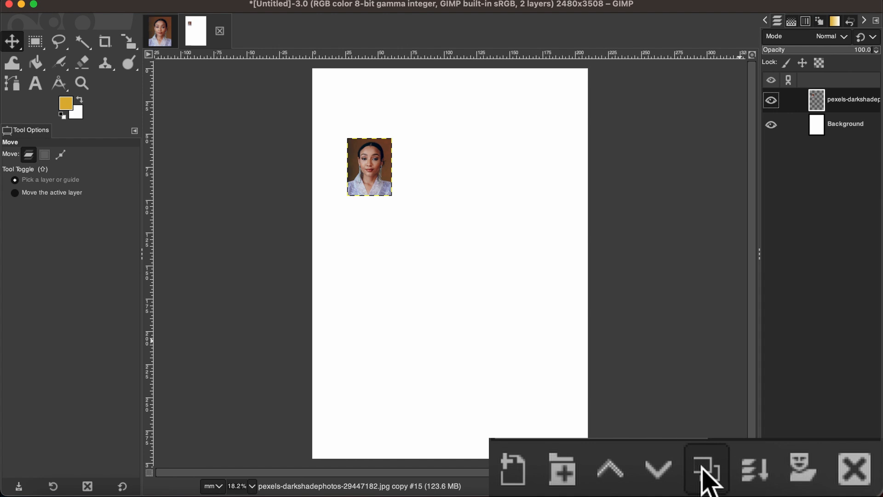
left_click(706, 468)
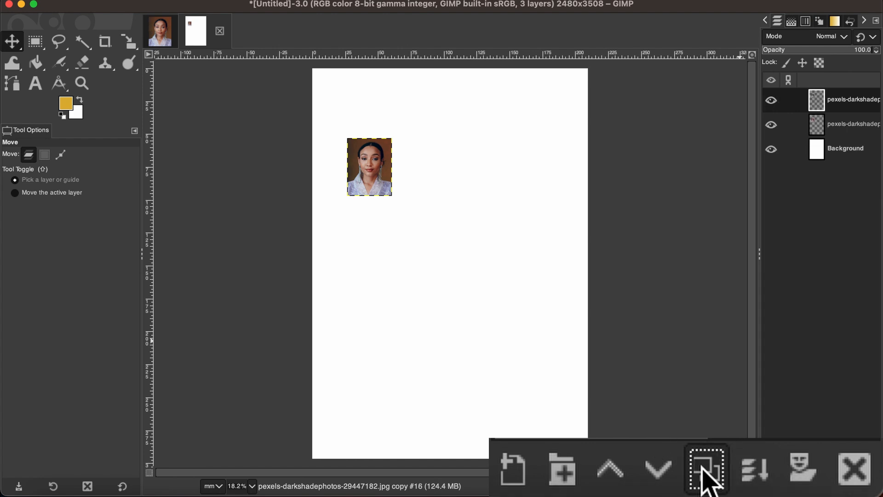
left_click(706, 469)
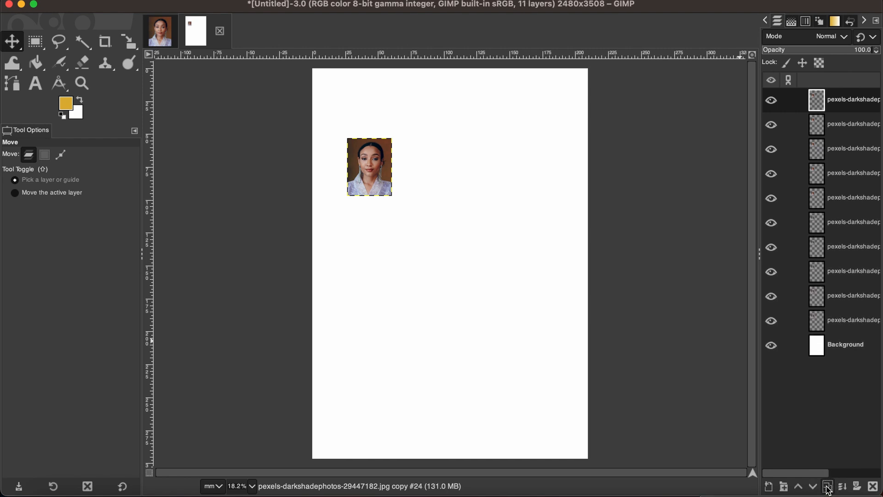
left_click(826, 486)
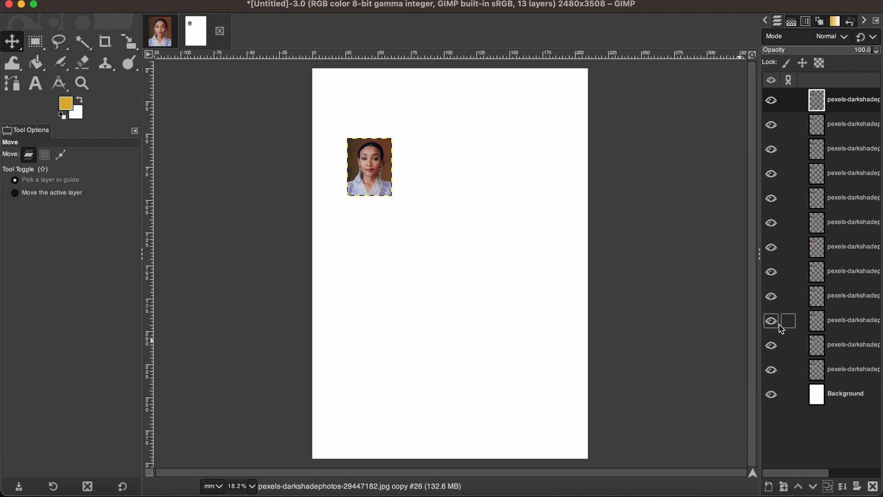
mouse_move(462, 199)
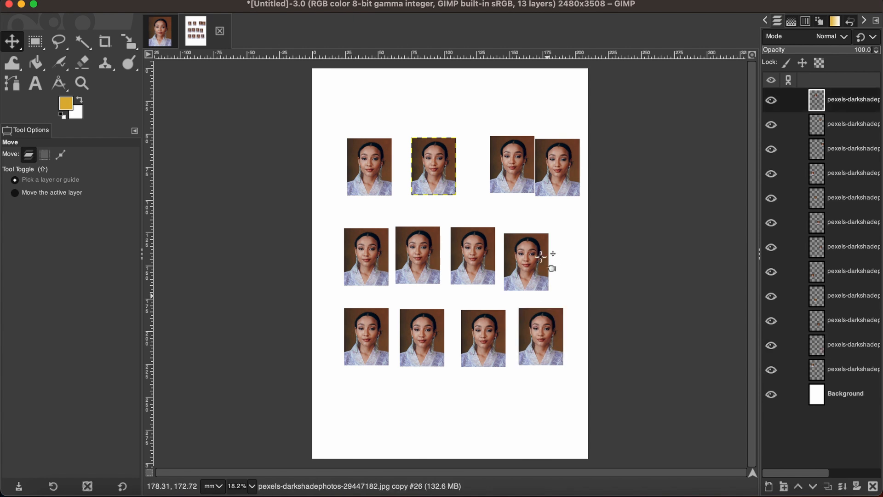
mouse_move(17, 31)
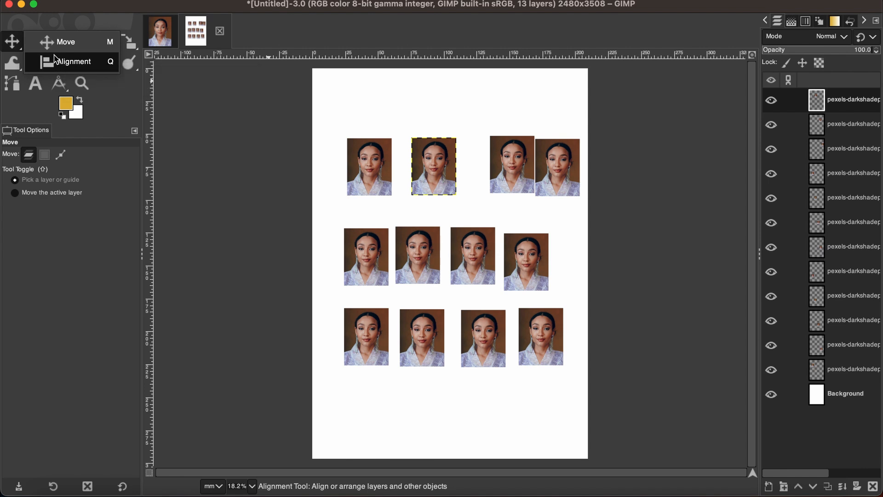
Switch to the Alignment tool.
left_click(70, 61)
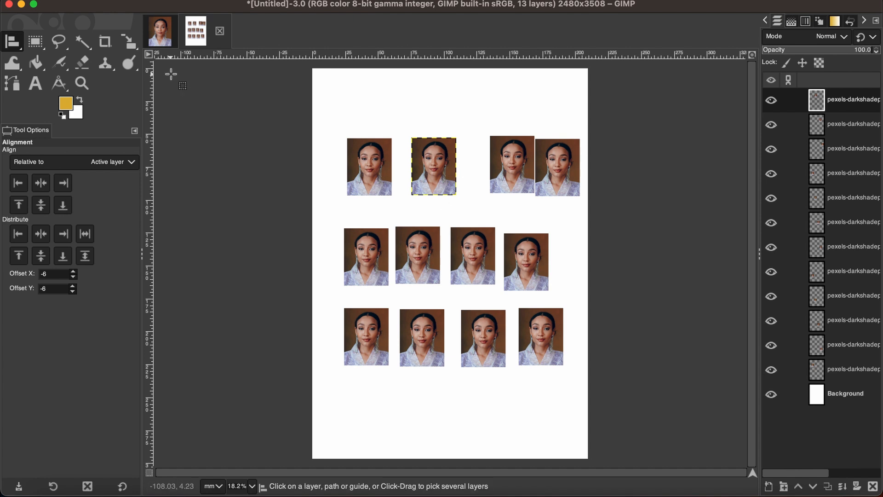
mouse_move(50, 166)
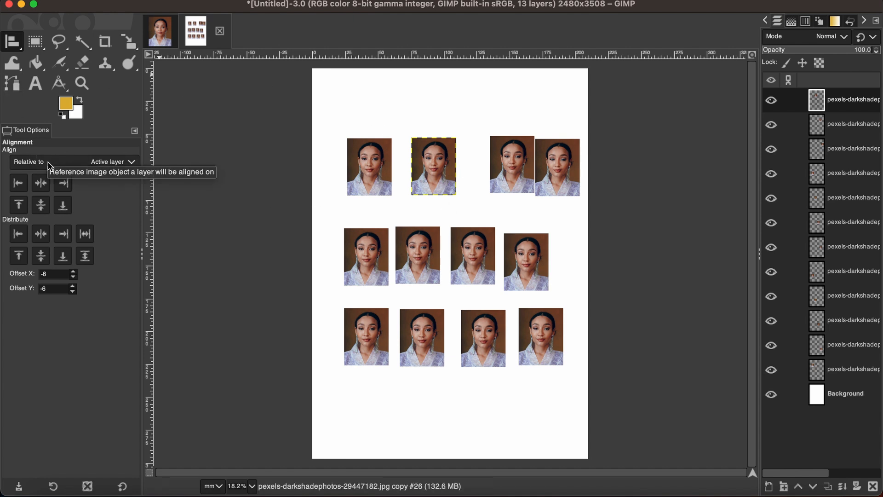
mouse_move(128, 166)
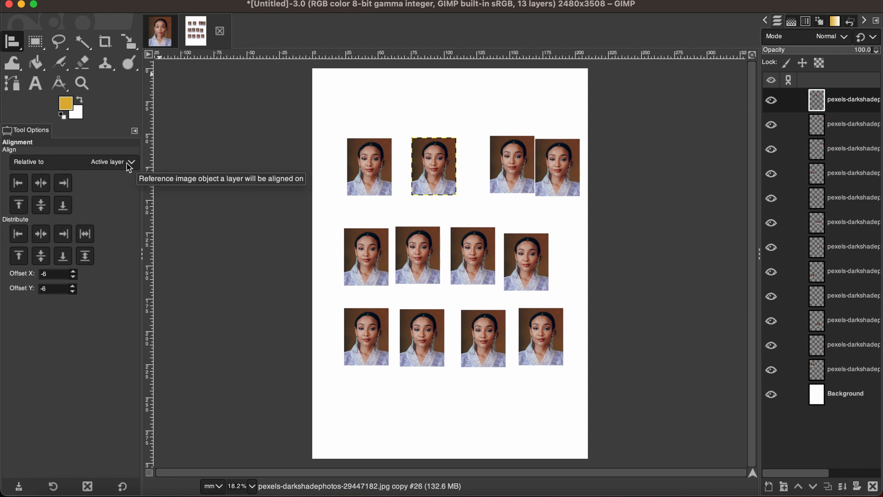
mouse_move(92, 156)
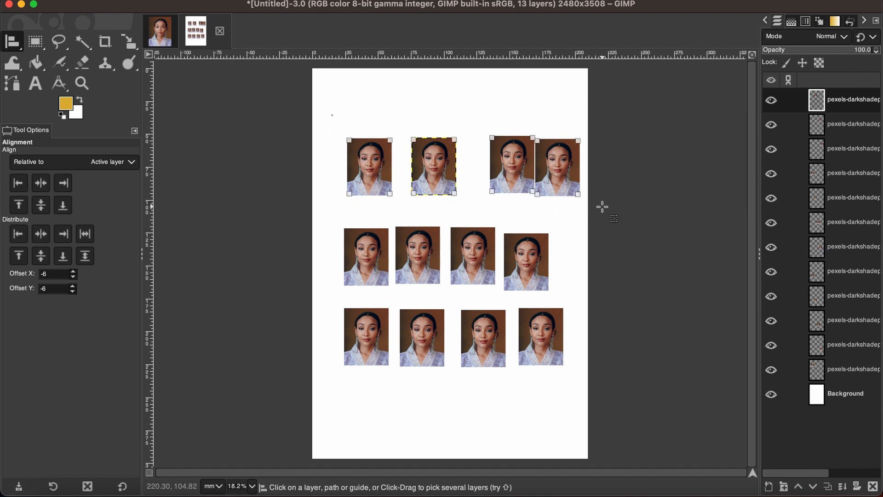
mouse_move(19, 182)
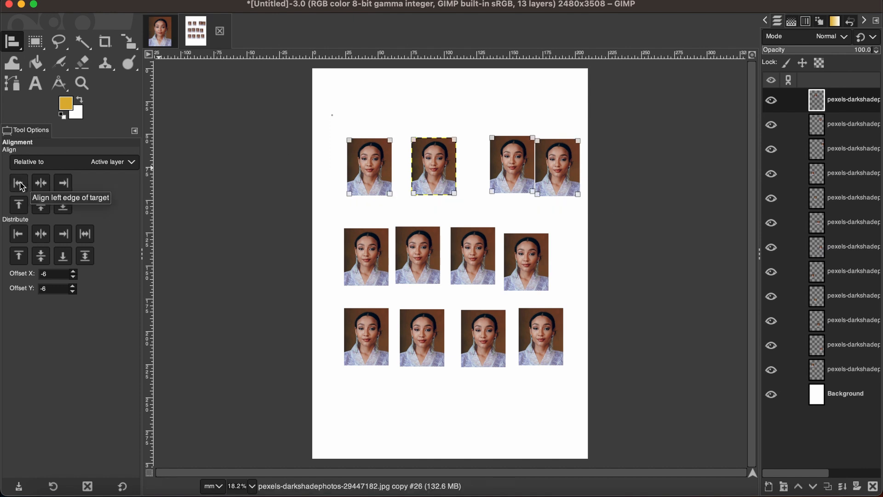
mouse_move(40, 204)
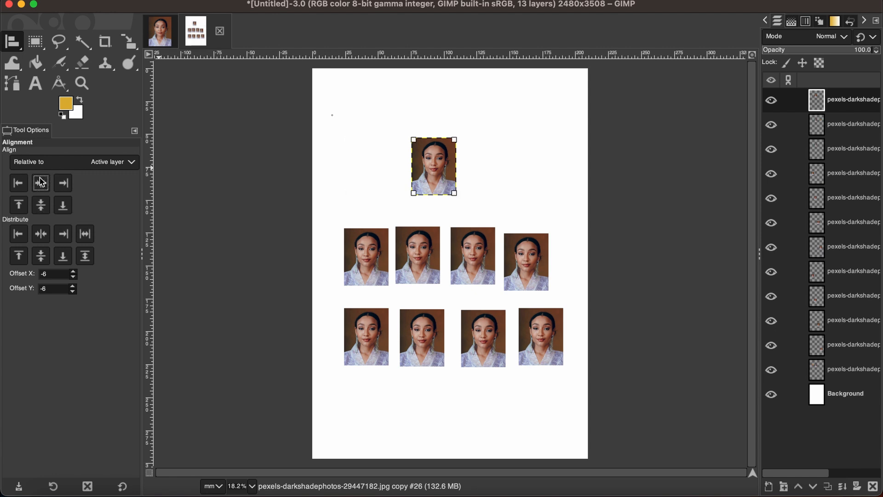
Stack the row copies at the page's left edge, centre and right edge, all at mid-height.
left_click(845, 394)
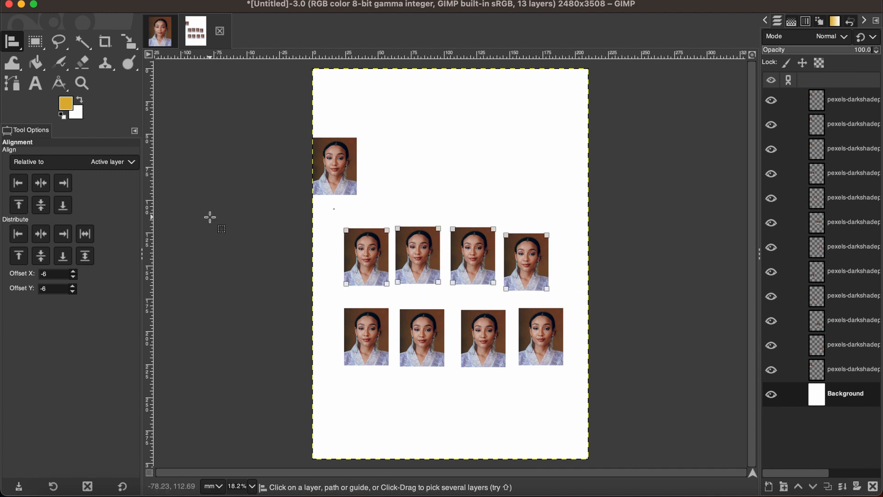
left_click(40, 183)
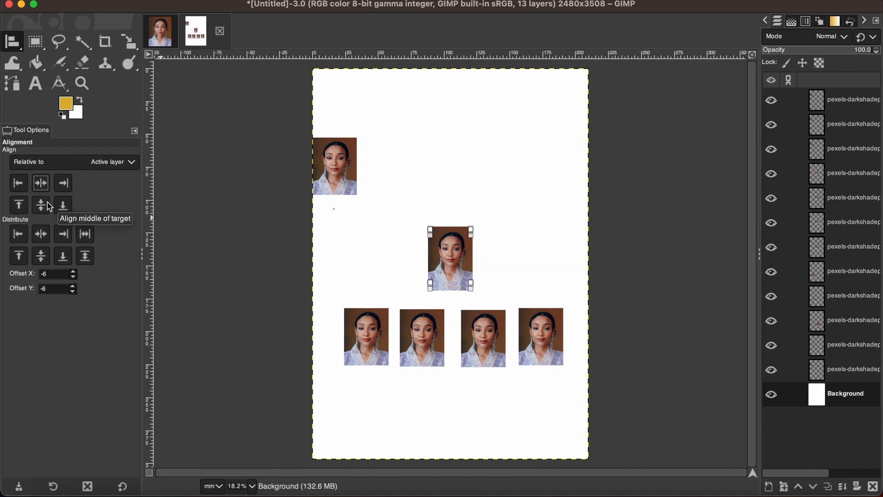
left_click(333, 165)
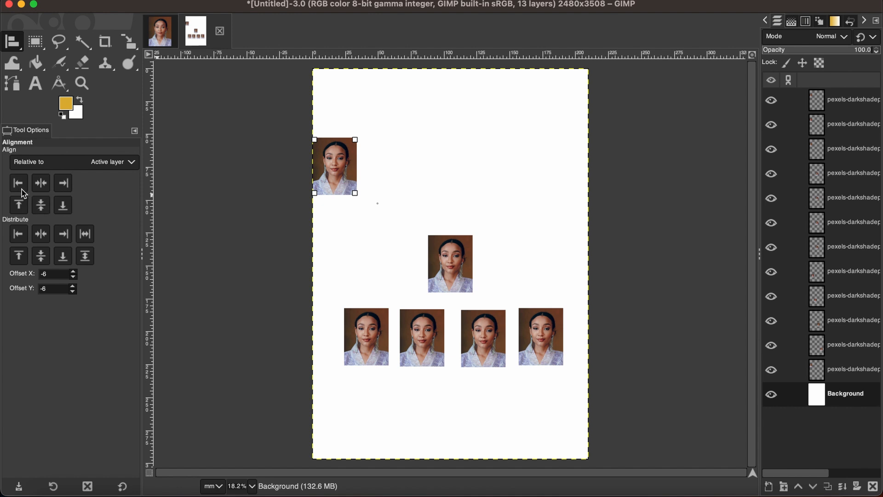
left_click(40, 204)
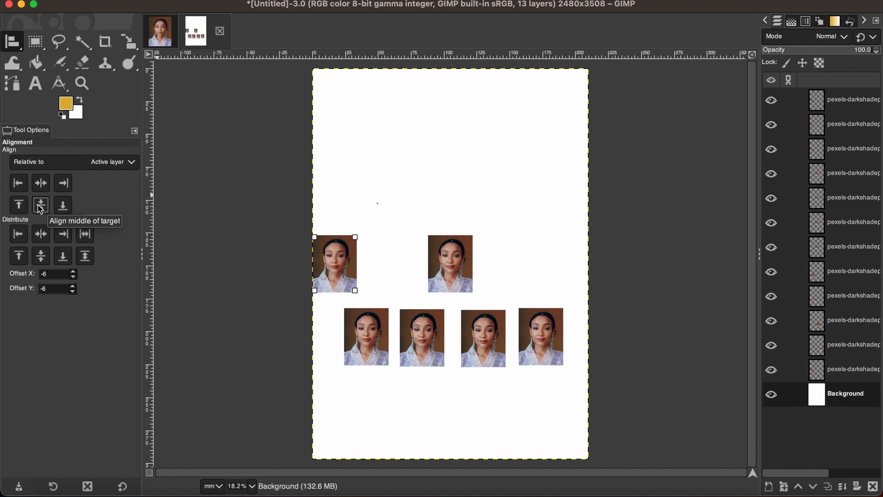
mouse_move(246, 254)
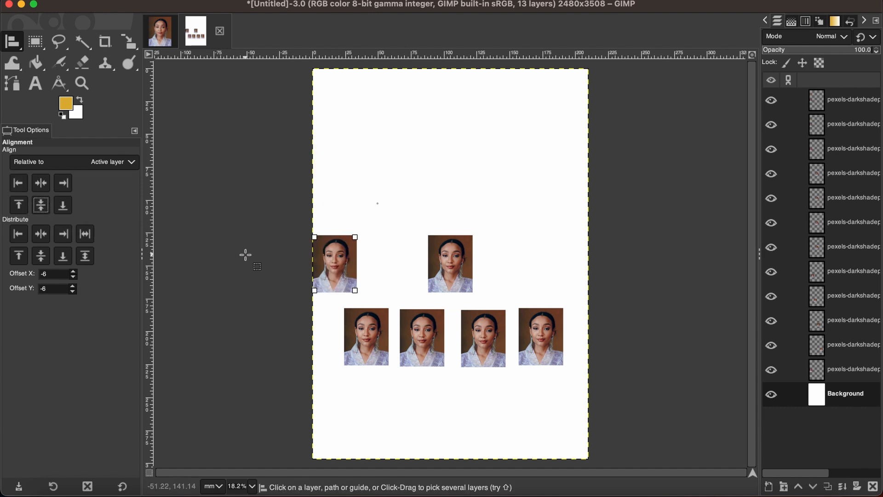
mouse_move(554, 318)
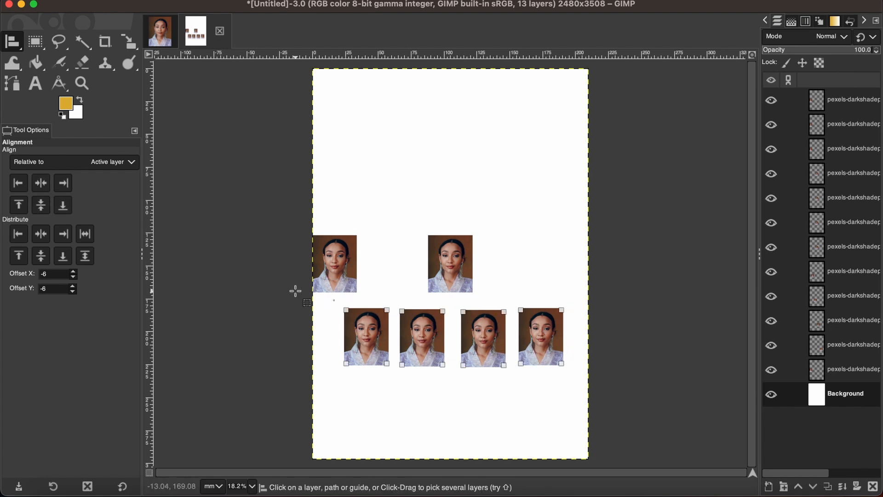
mouse_move(41, 182)
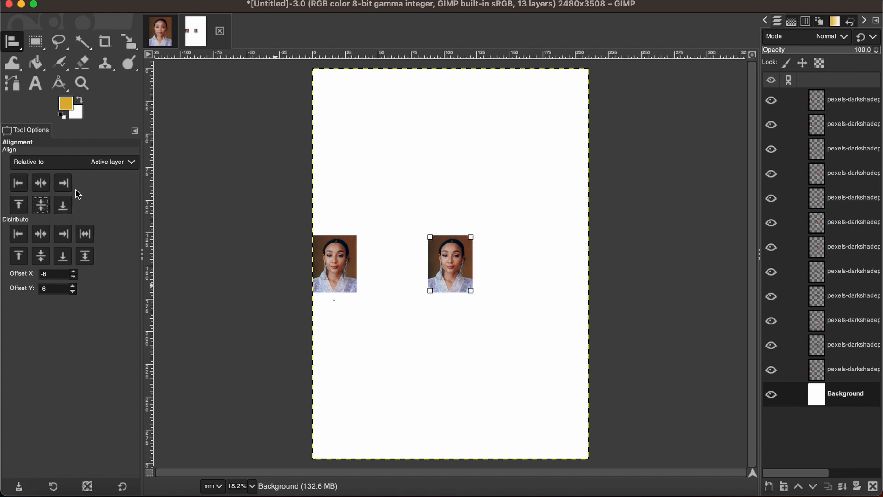
left_click(63, 183)
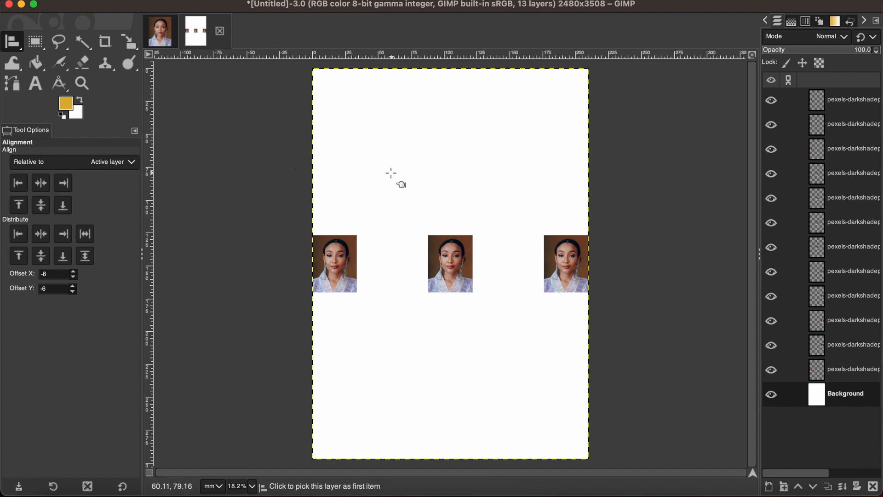
Distribute the left, centre and right portrait stacks vertically into columns of four copies.
left_click(334, 264)
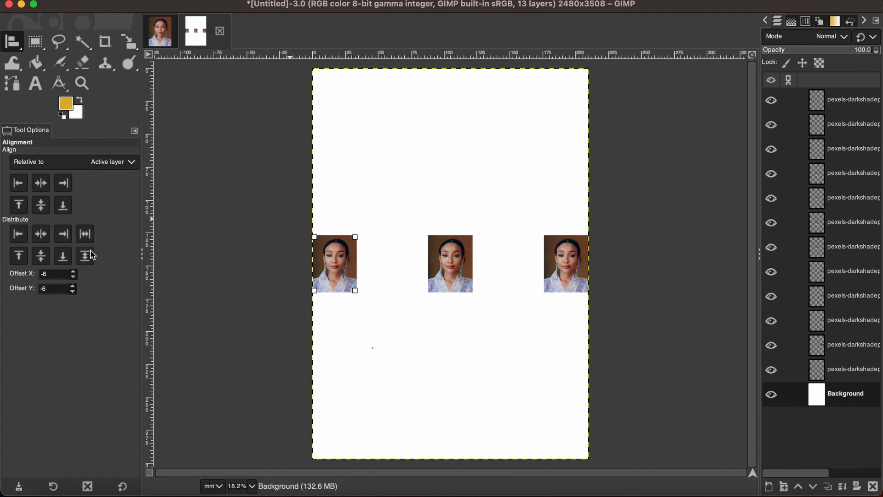
mouse_move(84, 256)
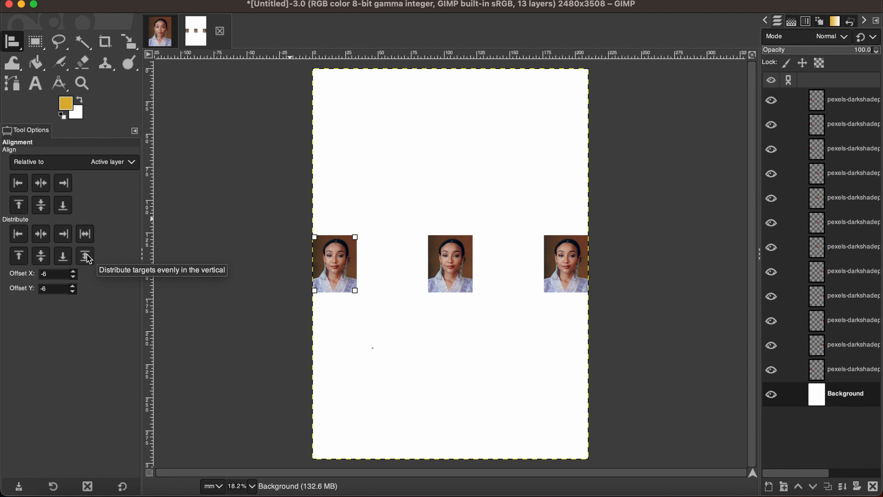
left_click(85, 256)
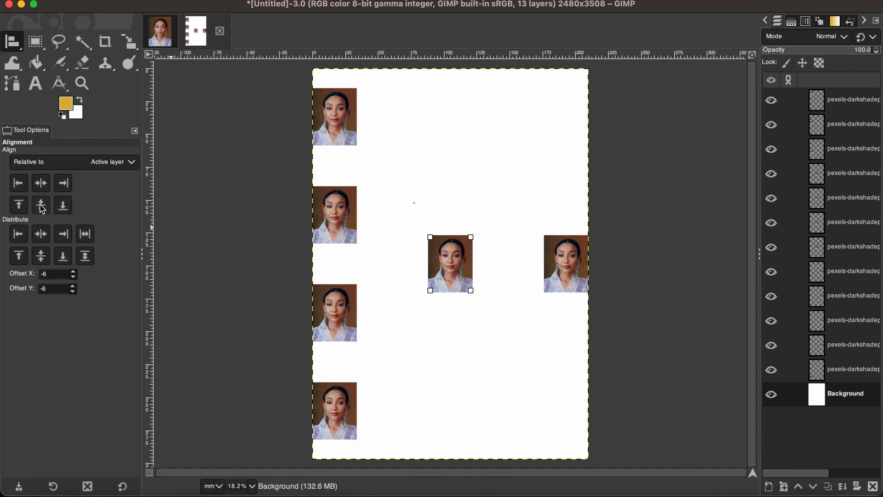
left_click(85, 256)
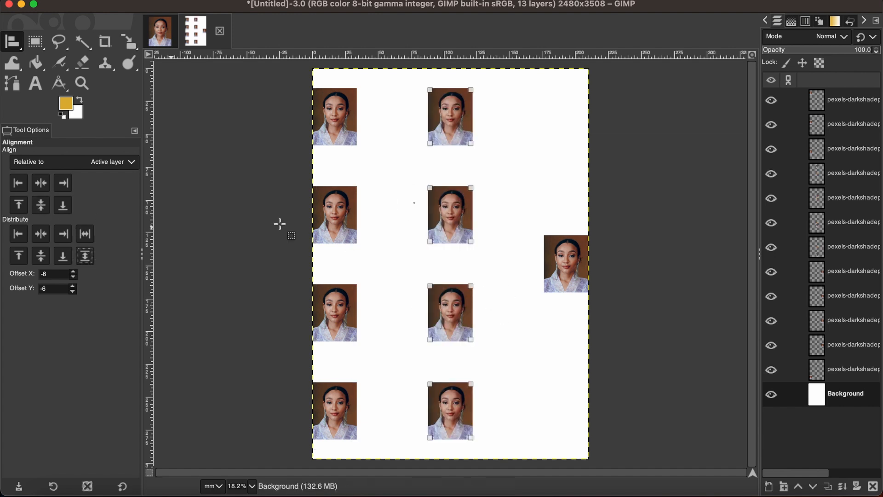
left_click(565, 263)
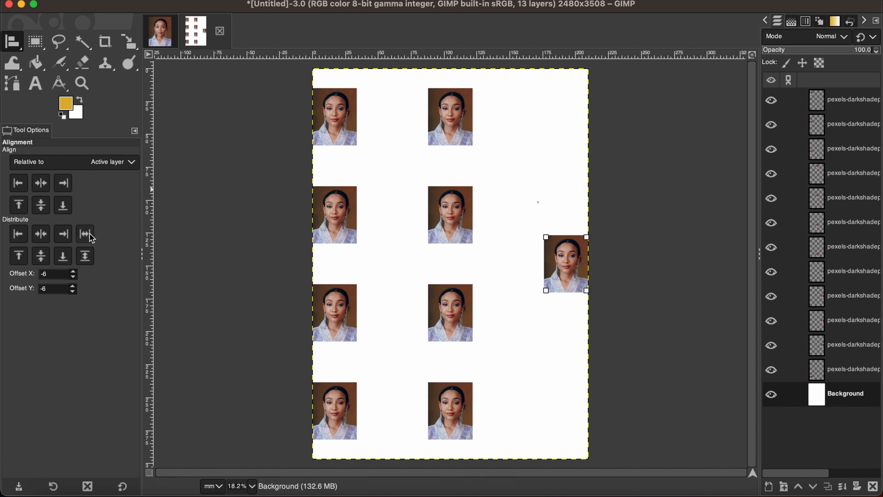
left_click(85, 256)
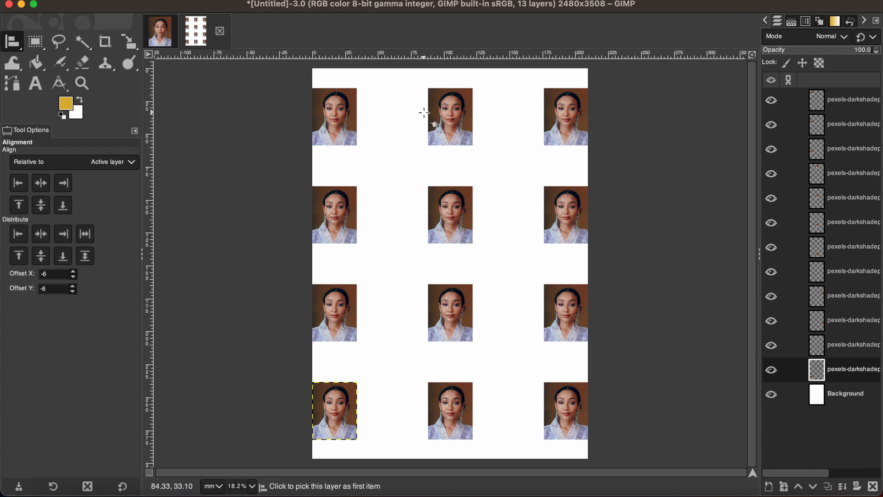
mouse_move(450, 234)
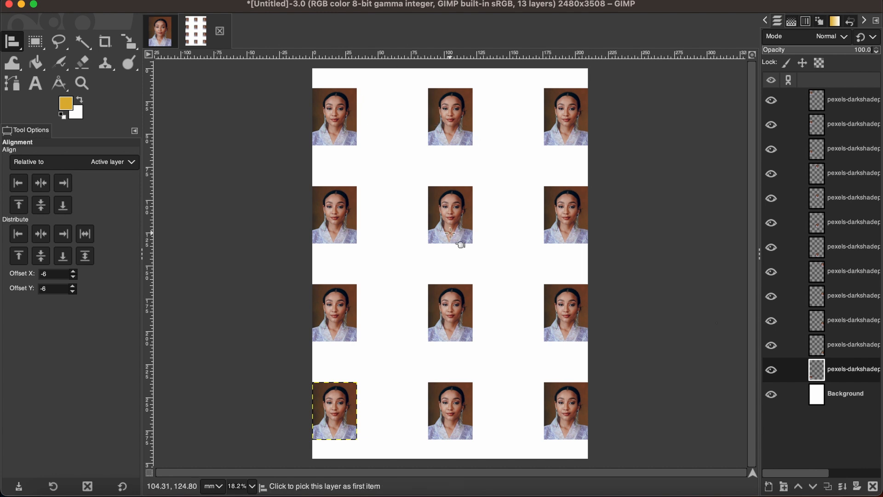
mouse_move(434, 186)
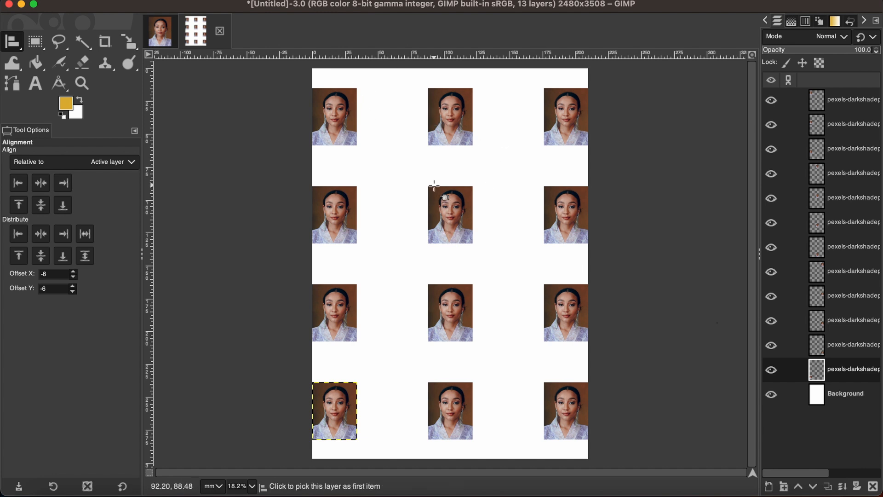
mouse_move(530, 138)
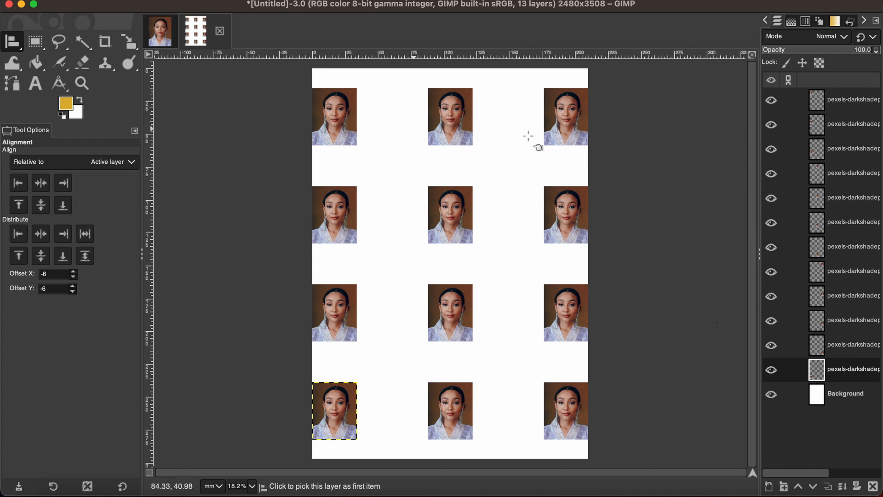
mouse_move(376, 219)
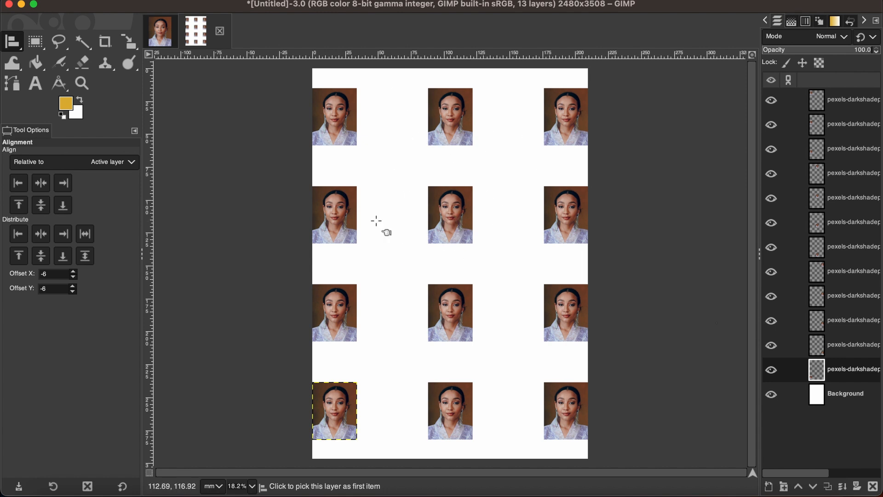
mouse_move(374, 99)
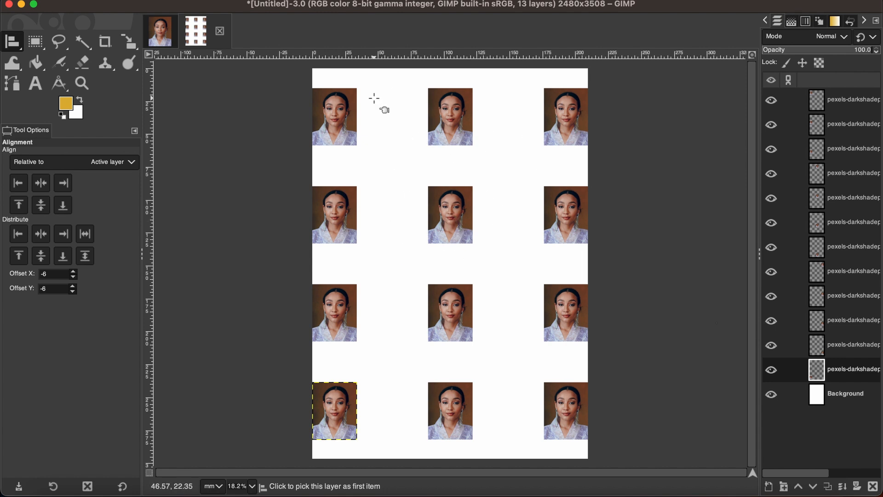